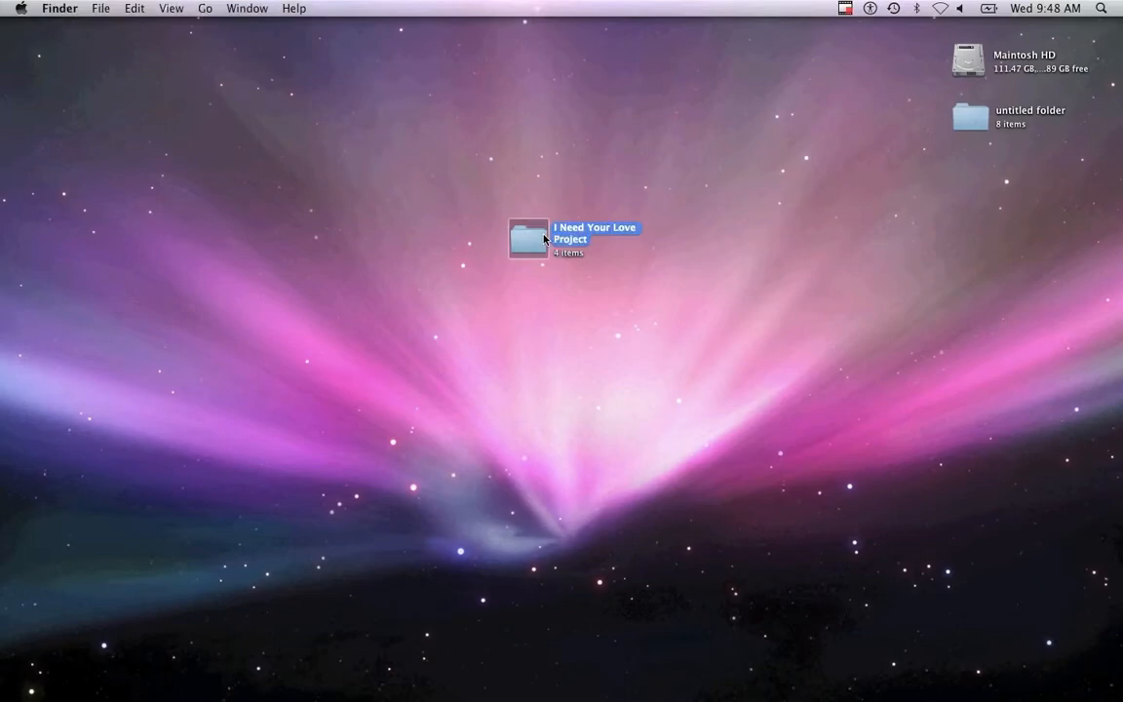
# Load the I Need Your Love project from its project folder into Digital Performer.
pyautogui.doubleClick(528, 238)
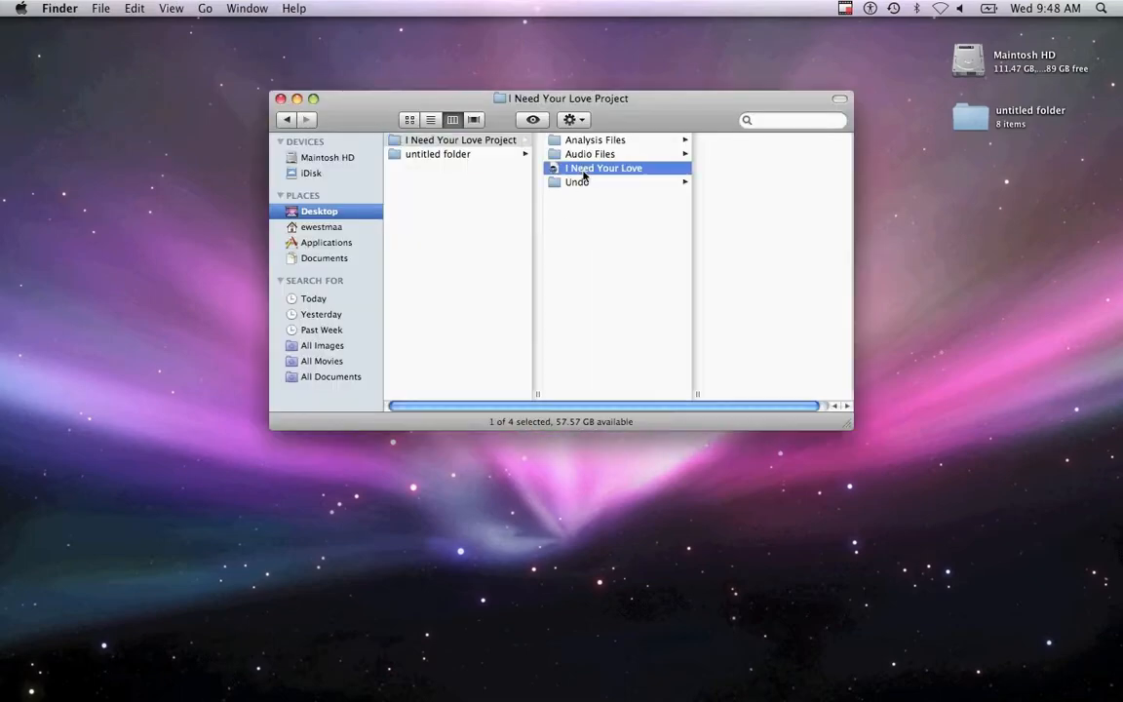
pyautogui.doubleClick(602, 167)
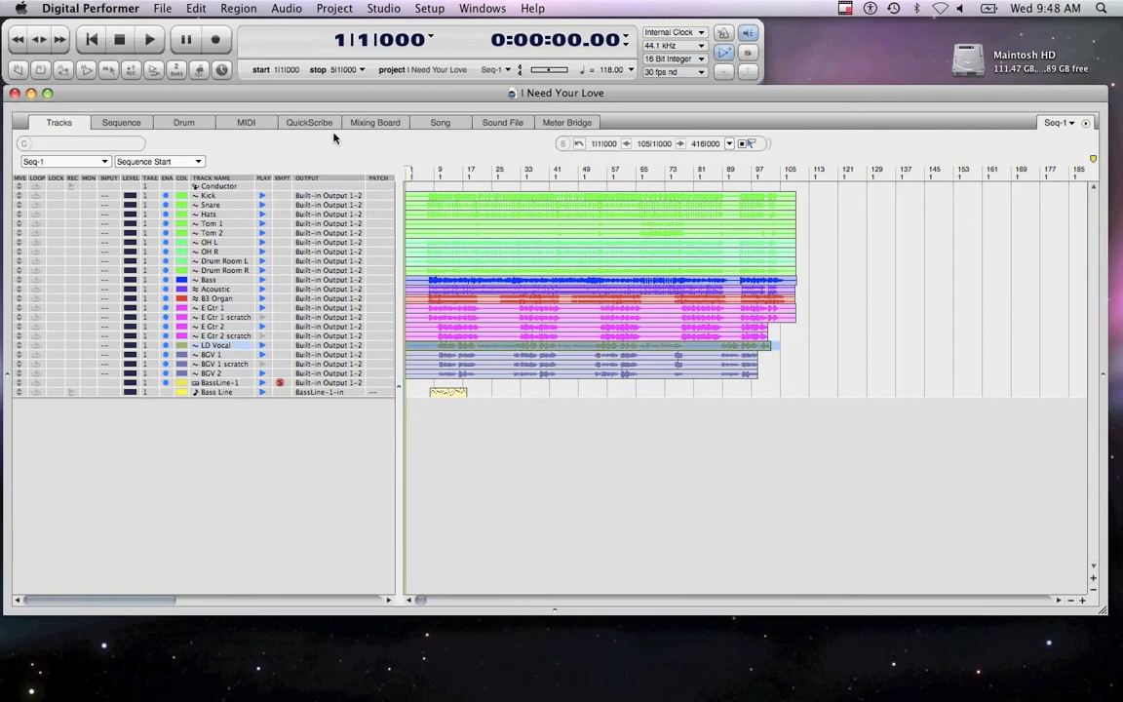
# Bounce the selection to disk as LD Vocal Processed, Same As Source channels, Add to Sequence.
pyautogui.click(285, 8)
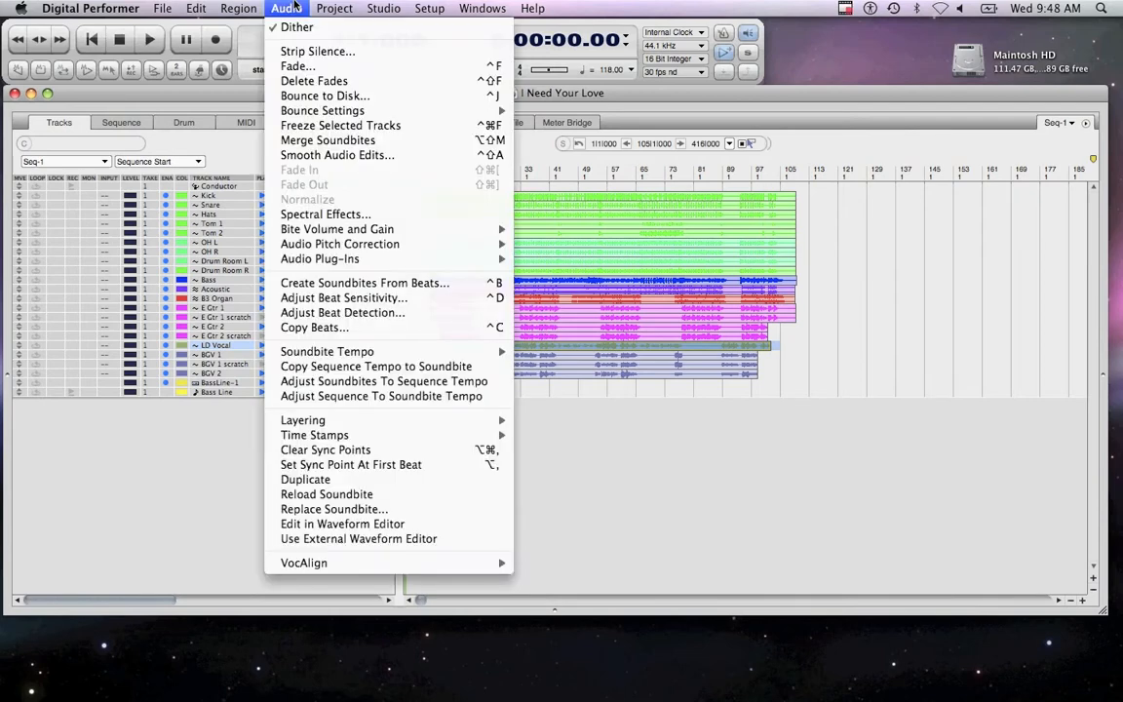
pyautogui.moveTo(323, 95)
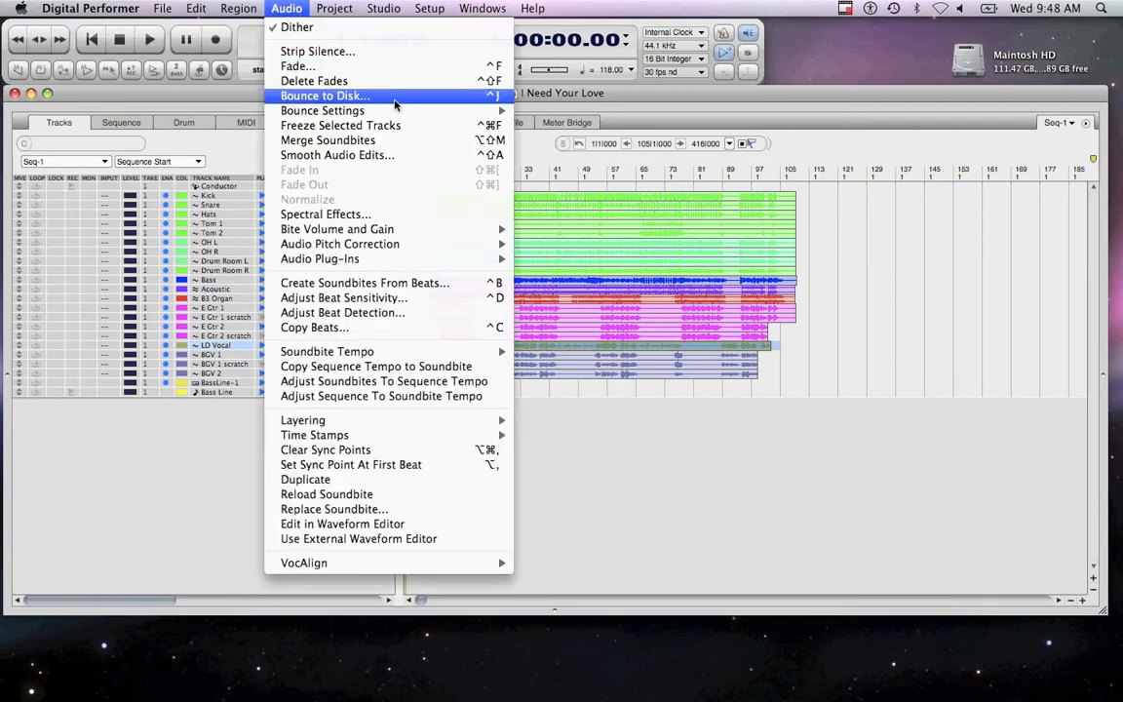
pyautogui.click(324, 95)
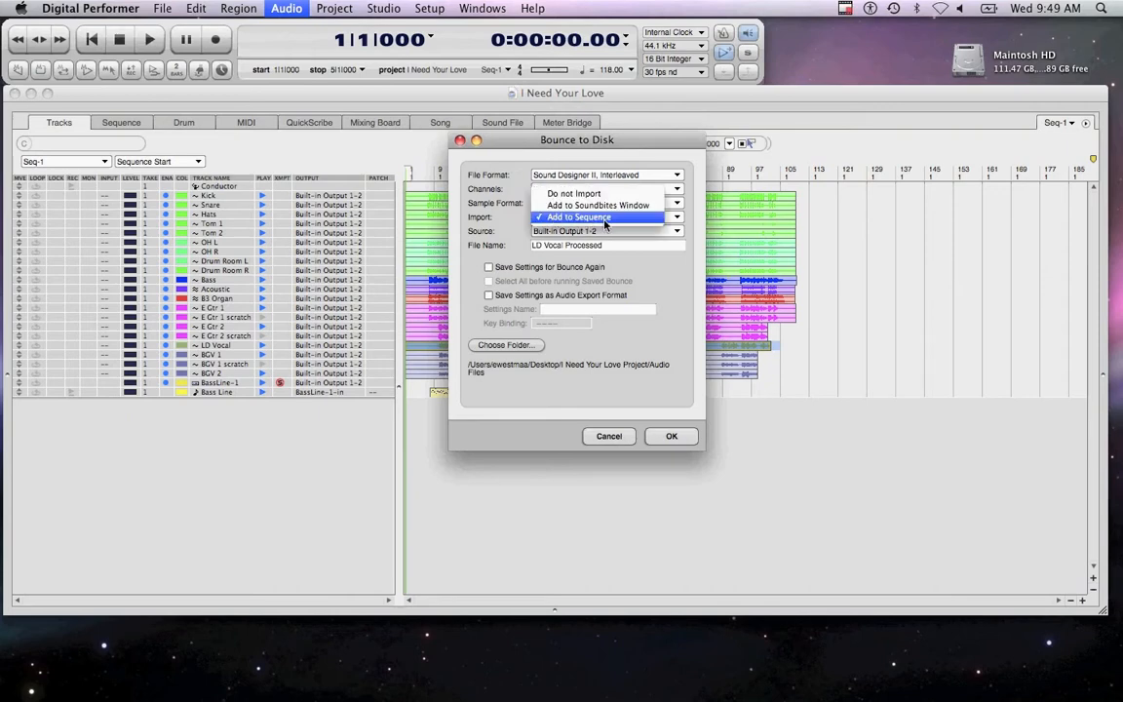
pyautogui.click(575, 216)
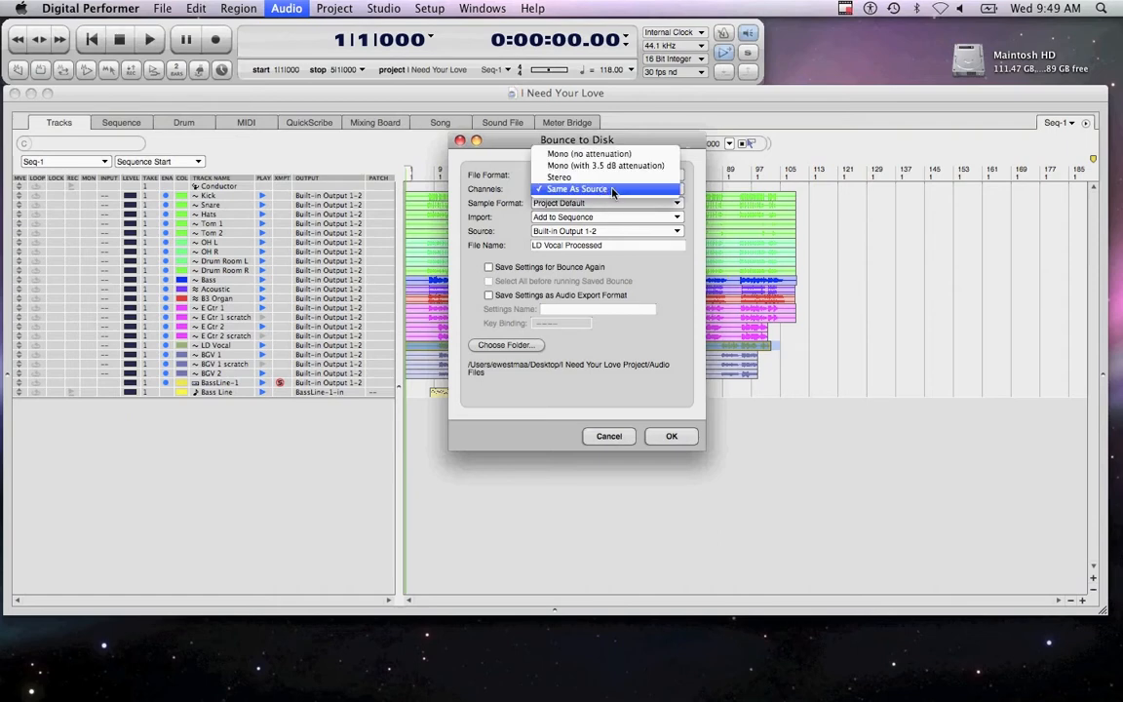
pyautogui.click(589, 176)
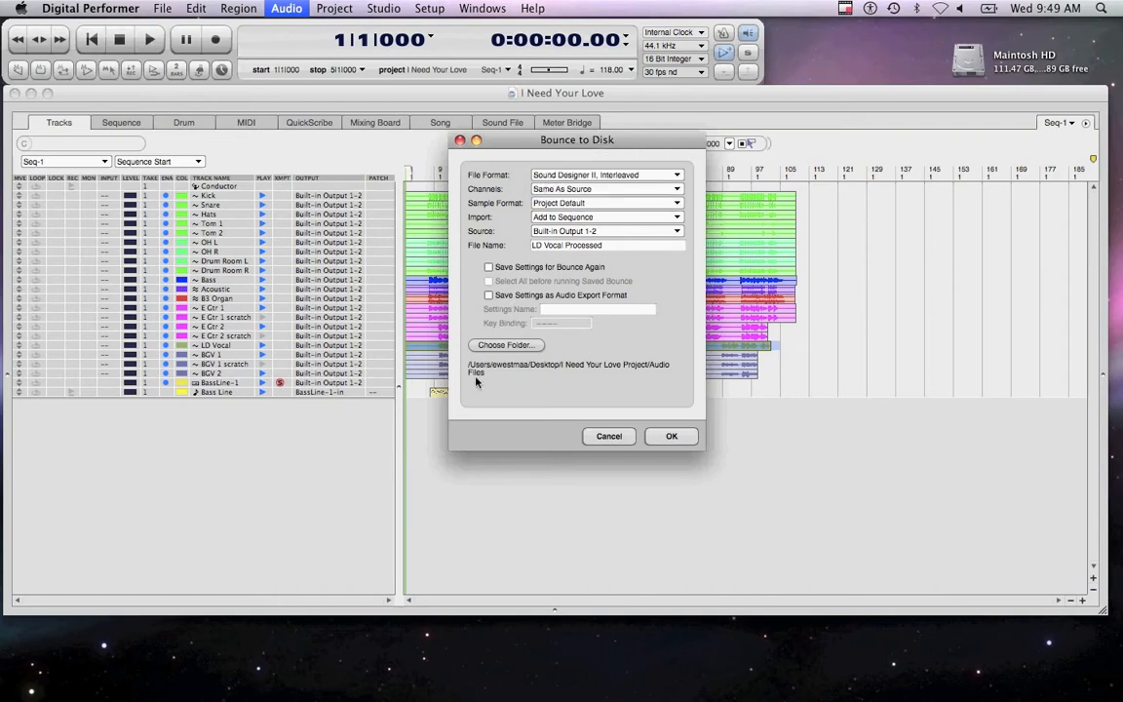
pyautogui.moveTo(641, 375)
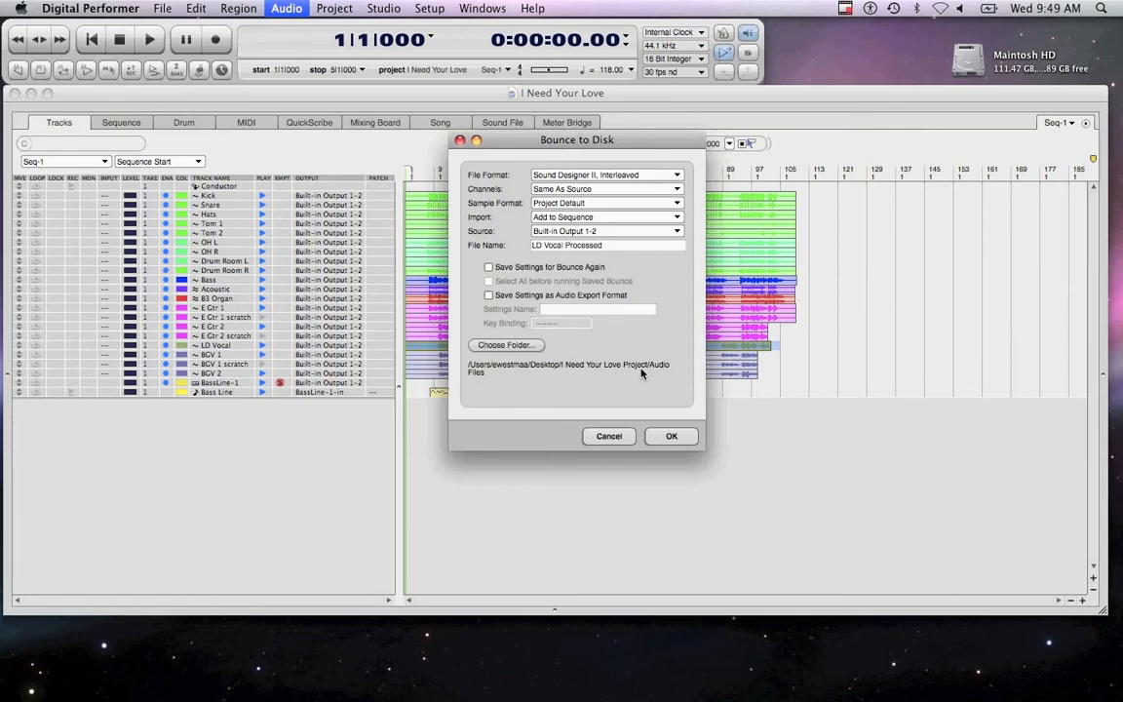
pyautogui.moveTo(595, 405)
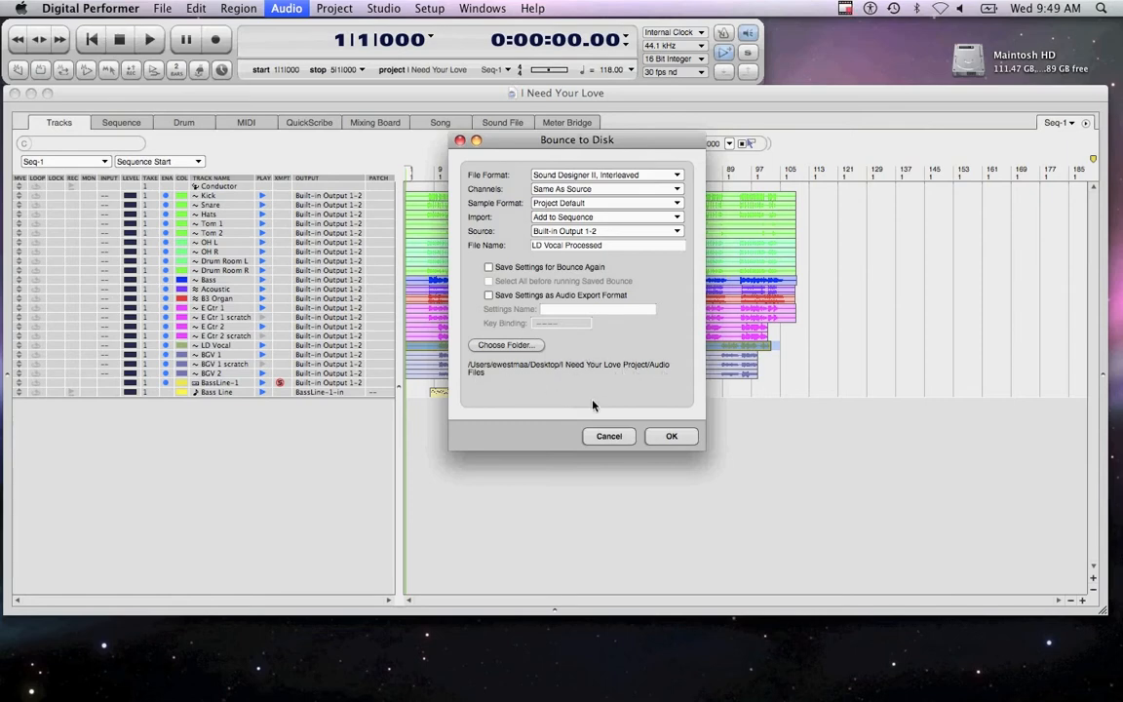
pyautogui.click(670, 437)
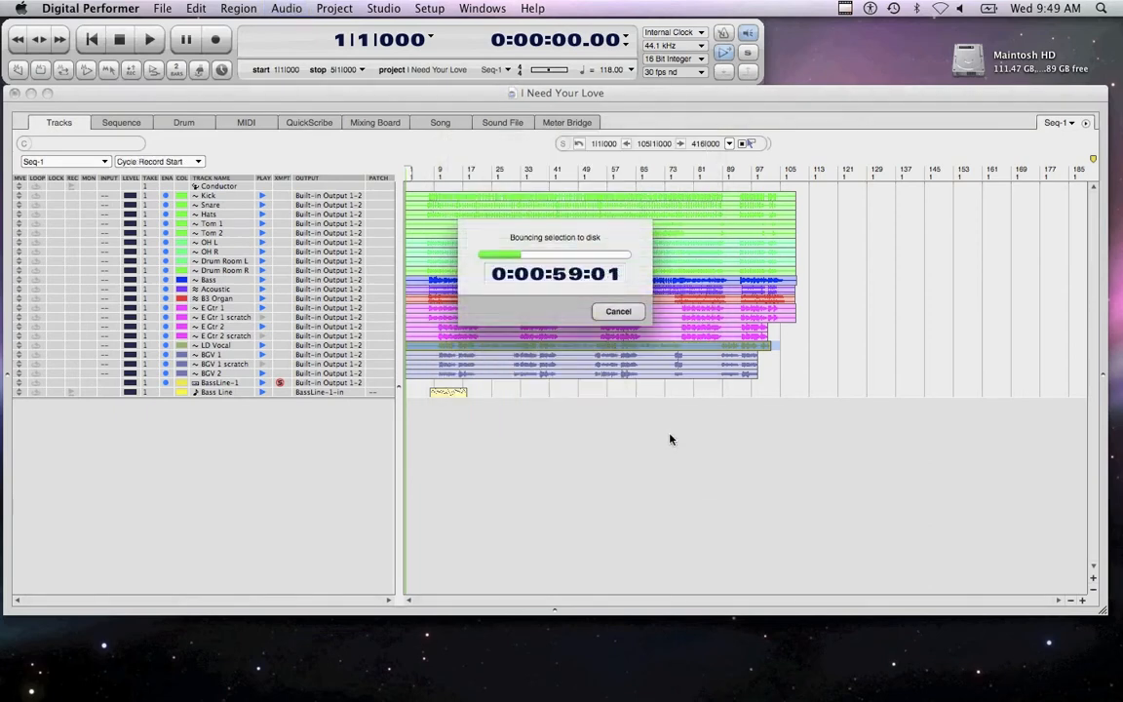
# After the bounce completes, select the BassLine-1 track and go to the audio commands.
pyautogui.click(618, 312)
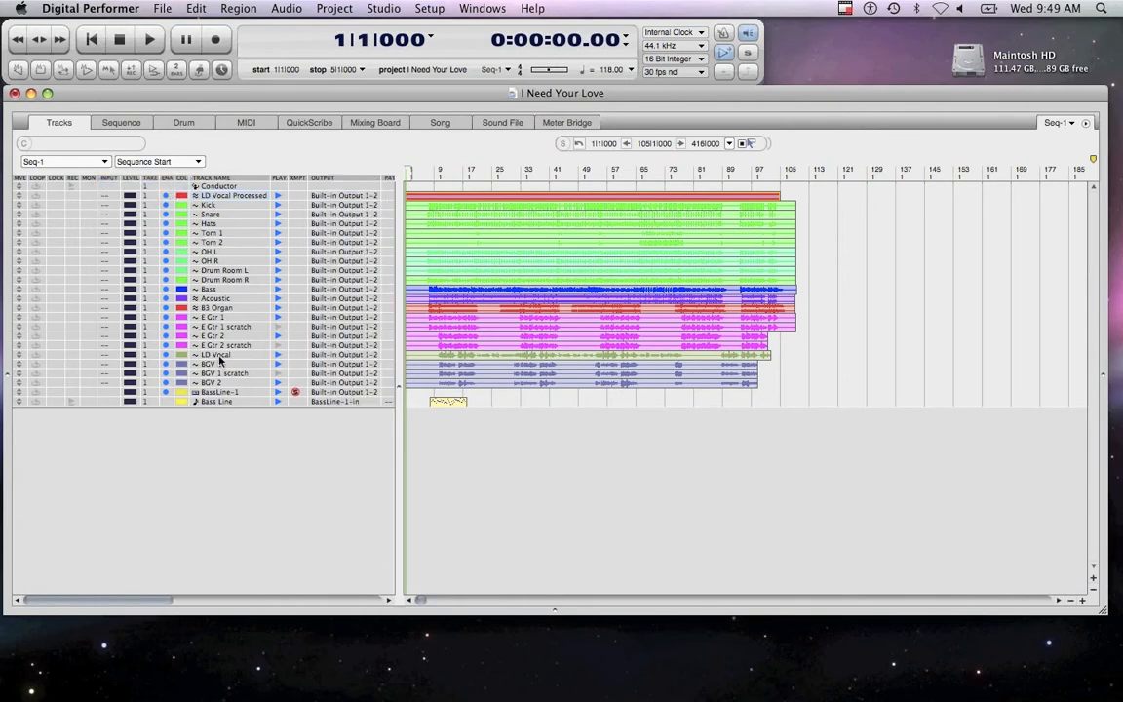
pyautogui.moveTo(277, 361)
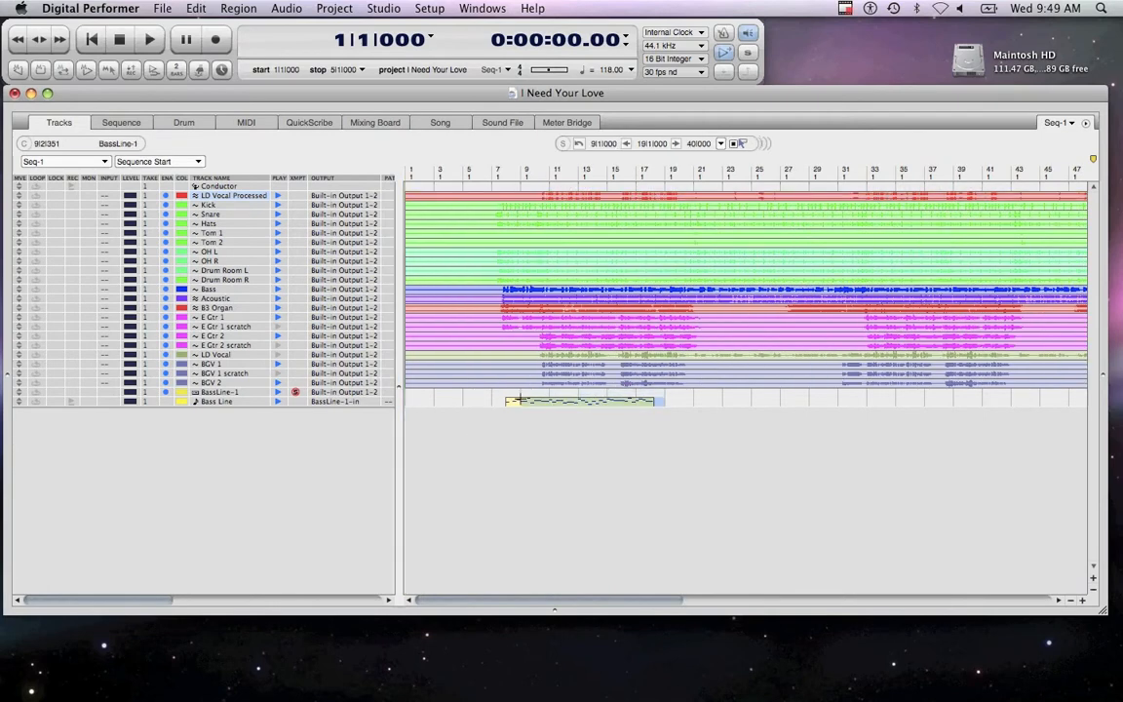
pyautogui.click(420, 398)
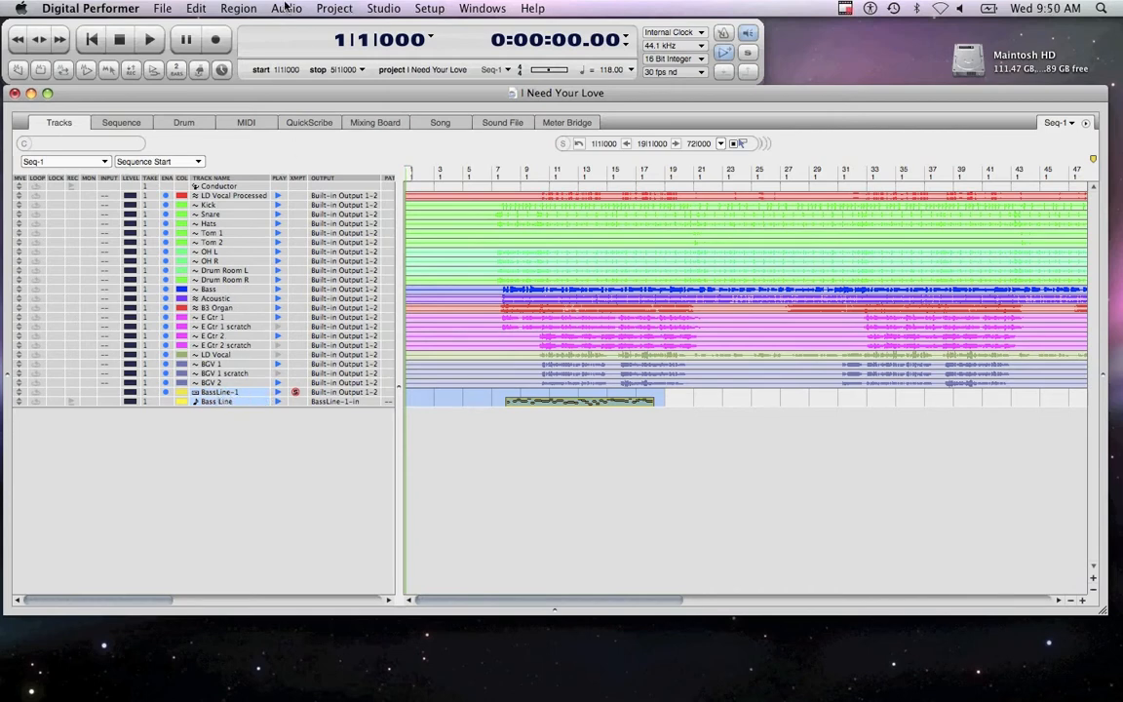
pyautogui.click(284, 8)
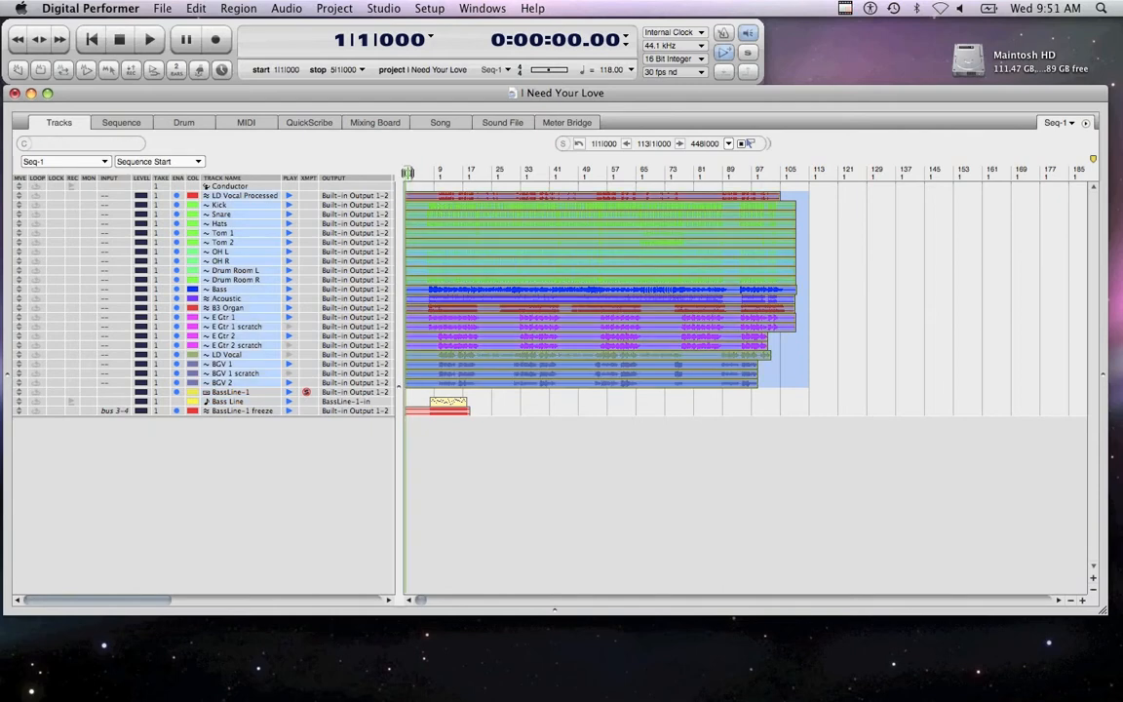
# Extend the selection to bar 110 across all tracks and merge their soundbites.
pyautogui.click(148, 39)
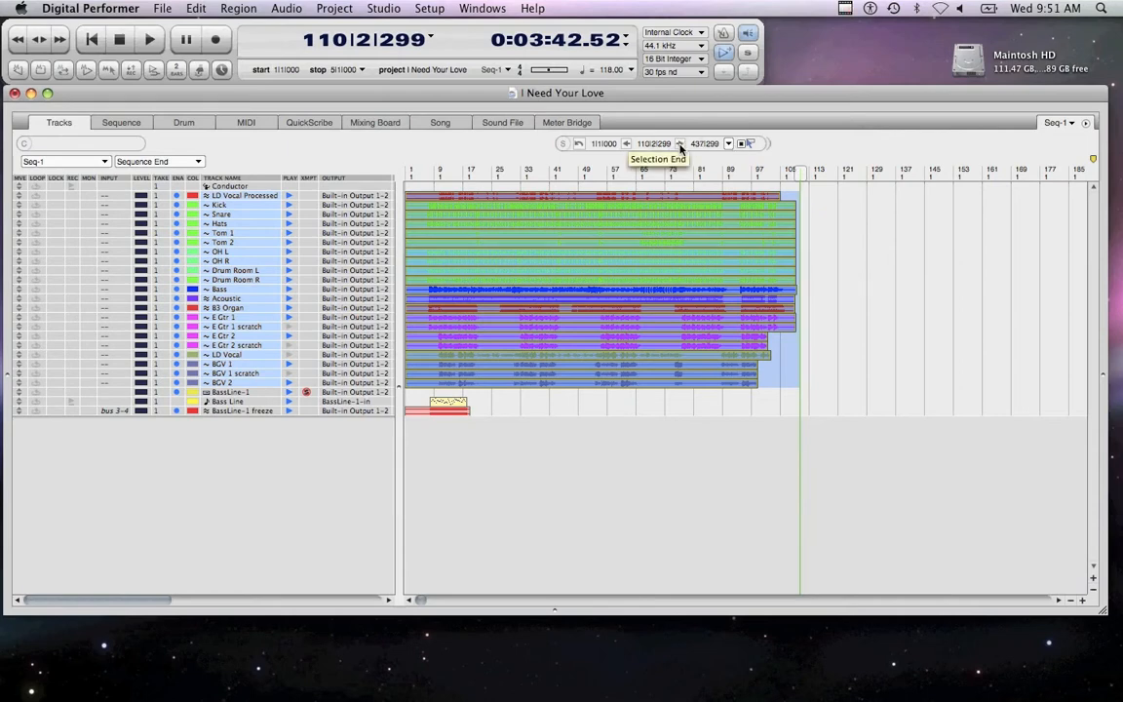
pyautogui.moveTo(355, 331)
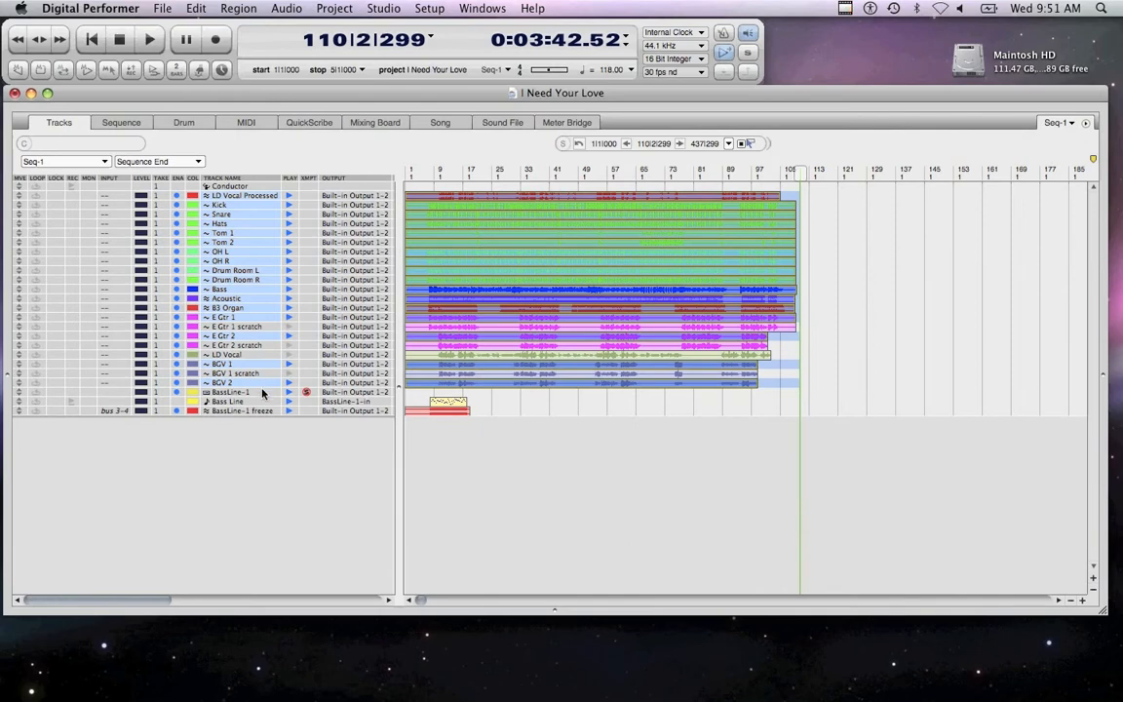
pyautogui.click(238, 409)
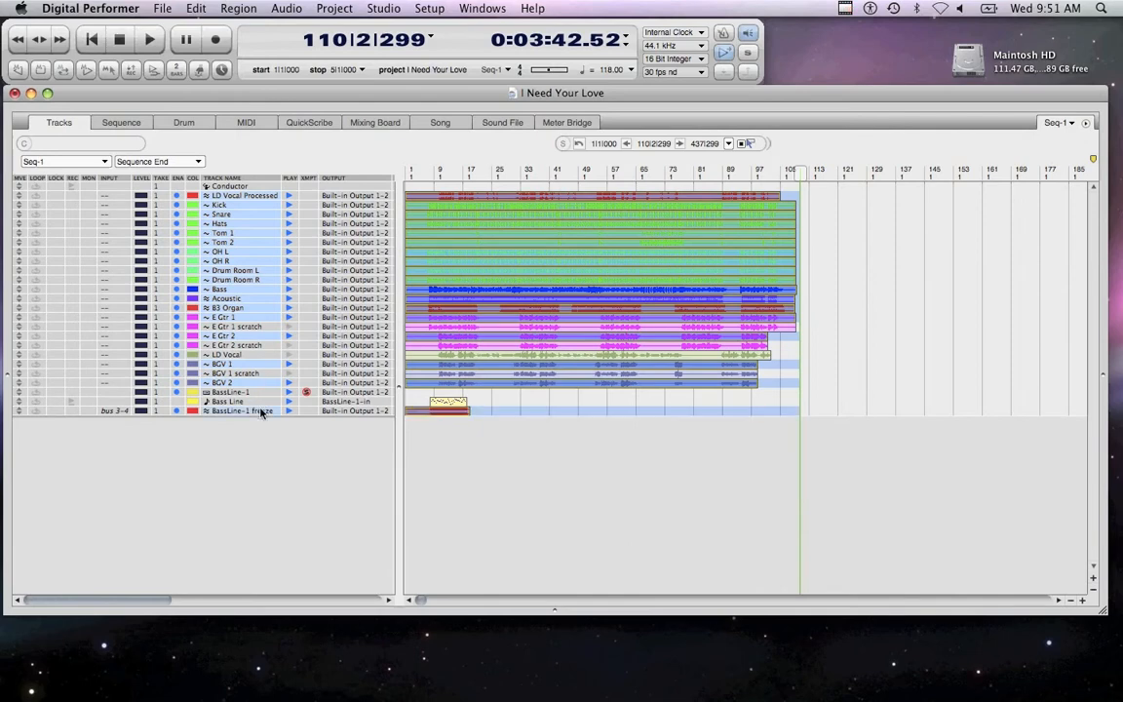
pyautogui.click(284, 8)
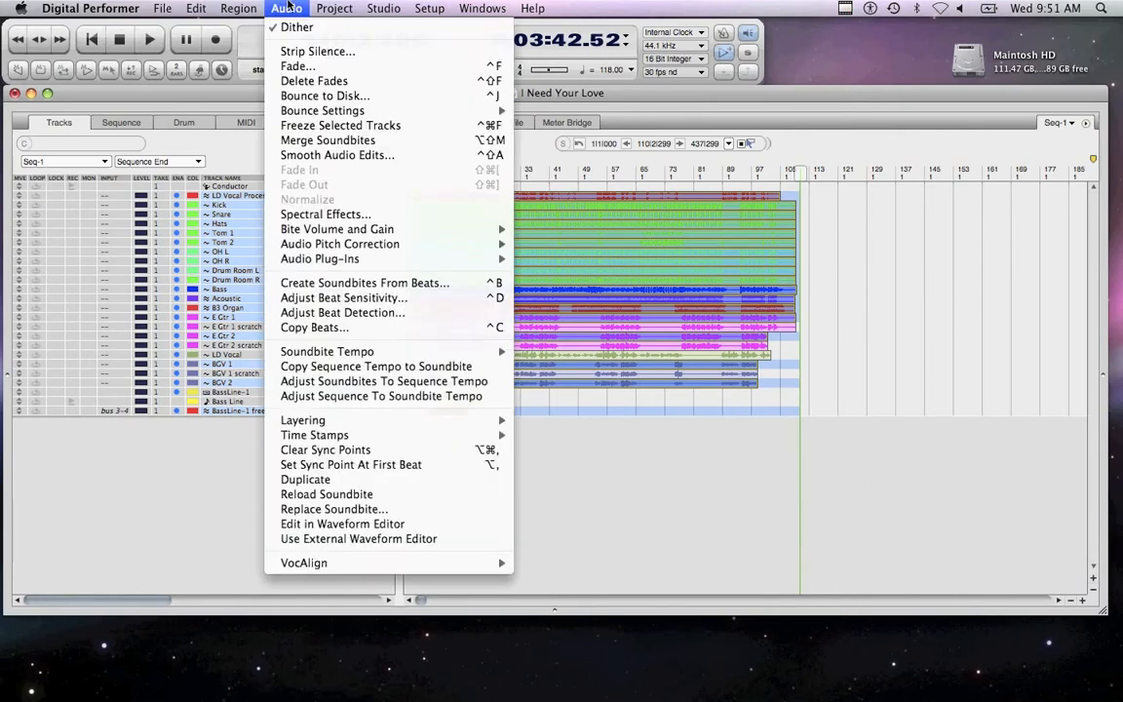
pyautogui.moveTo(339, 125)
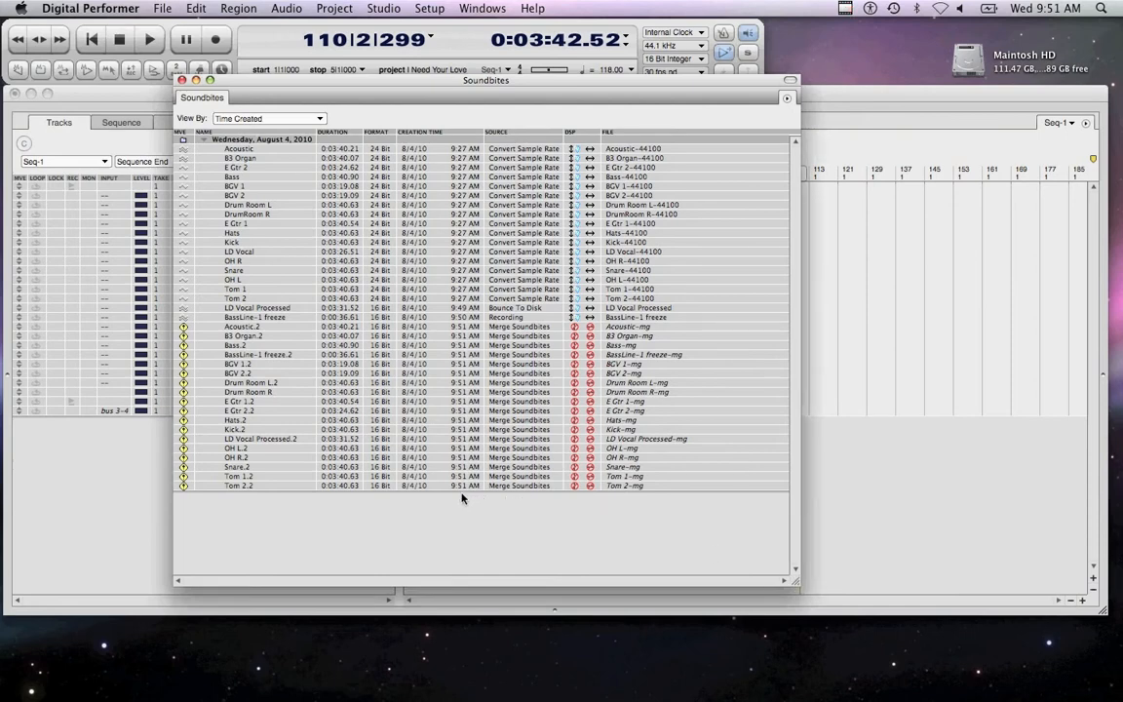
pyautogui.moveTo(556, 378)
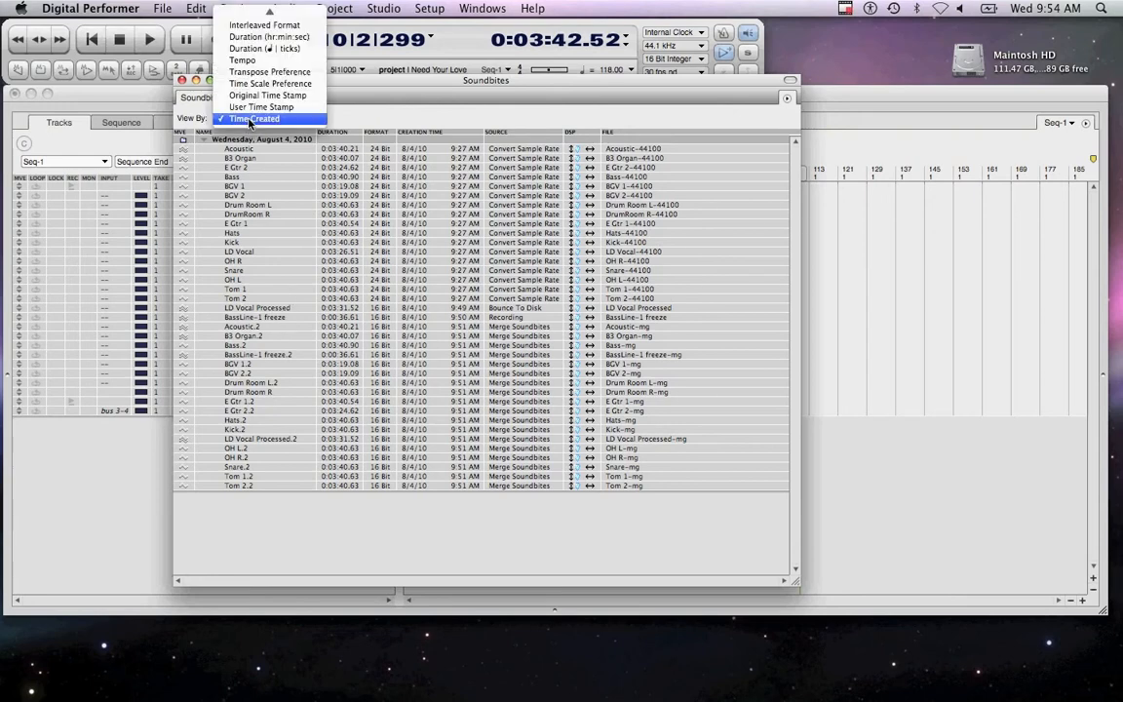
pyautogui.moveTo(291, 128)
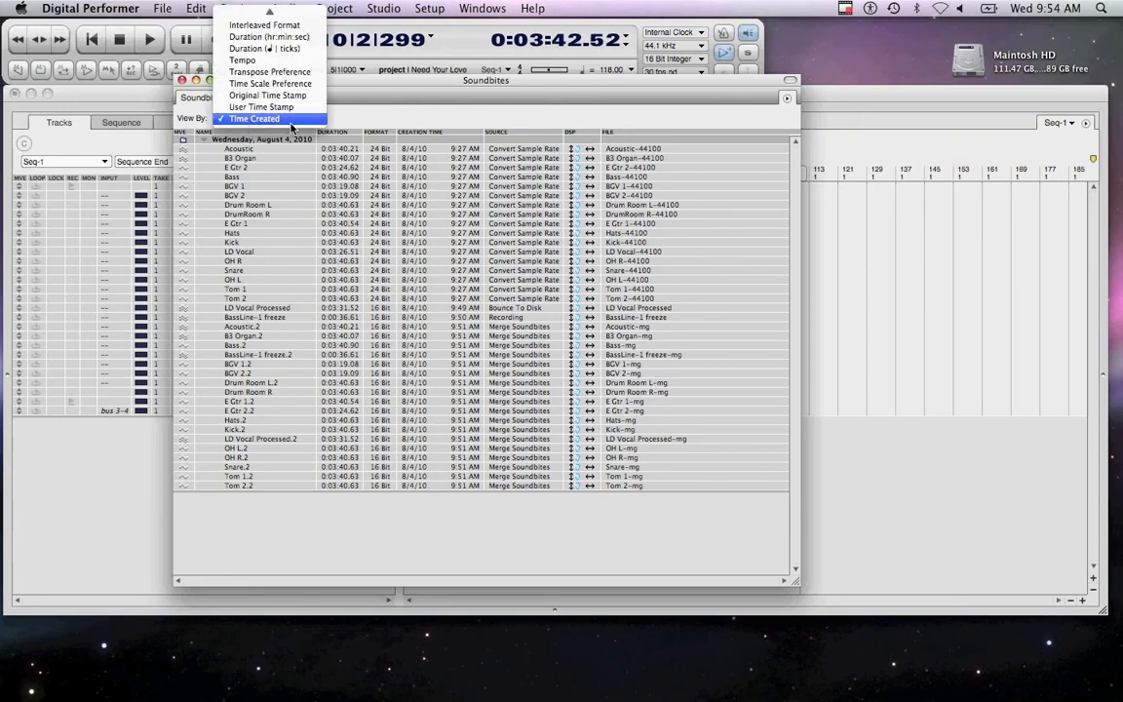
# Keep the Soundbites list viewed by Time Created so the merged soundbites group together.
pyautogui.click(255, 119)
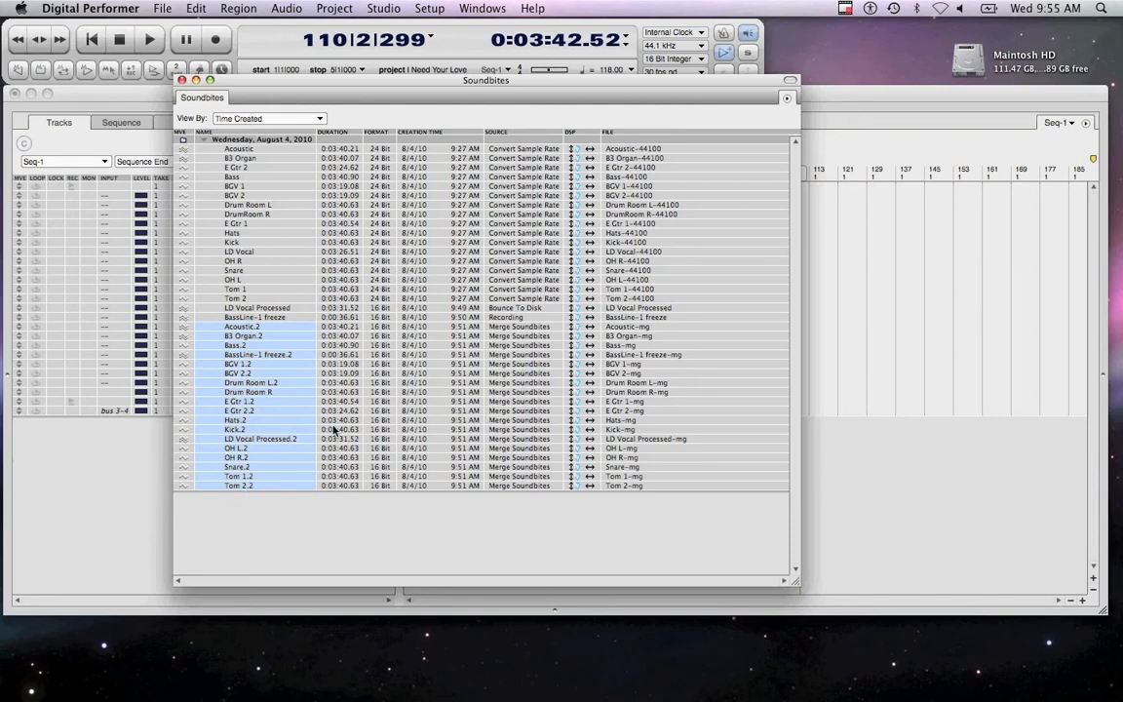
pyautogui.moveTo(667, 195)
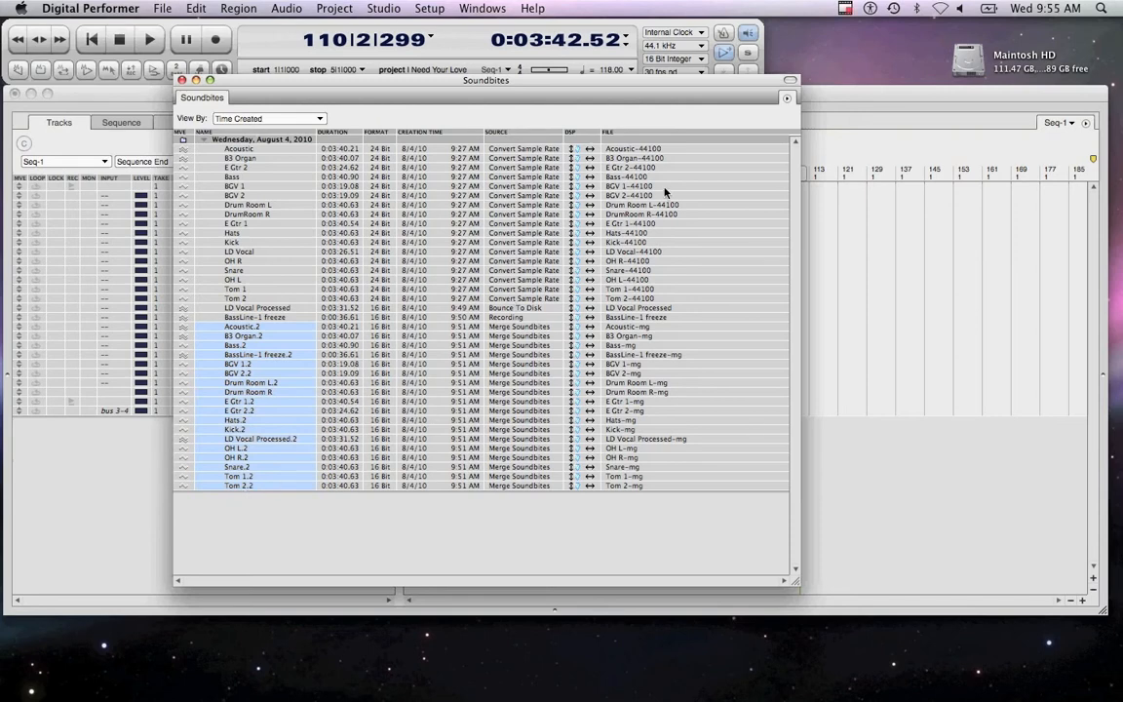
# Choose Export Selected Bites to reach the Export Soundbites dialog.
pyautogui.click(788, 97)
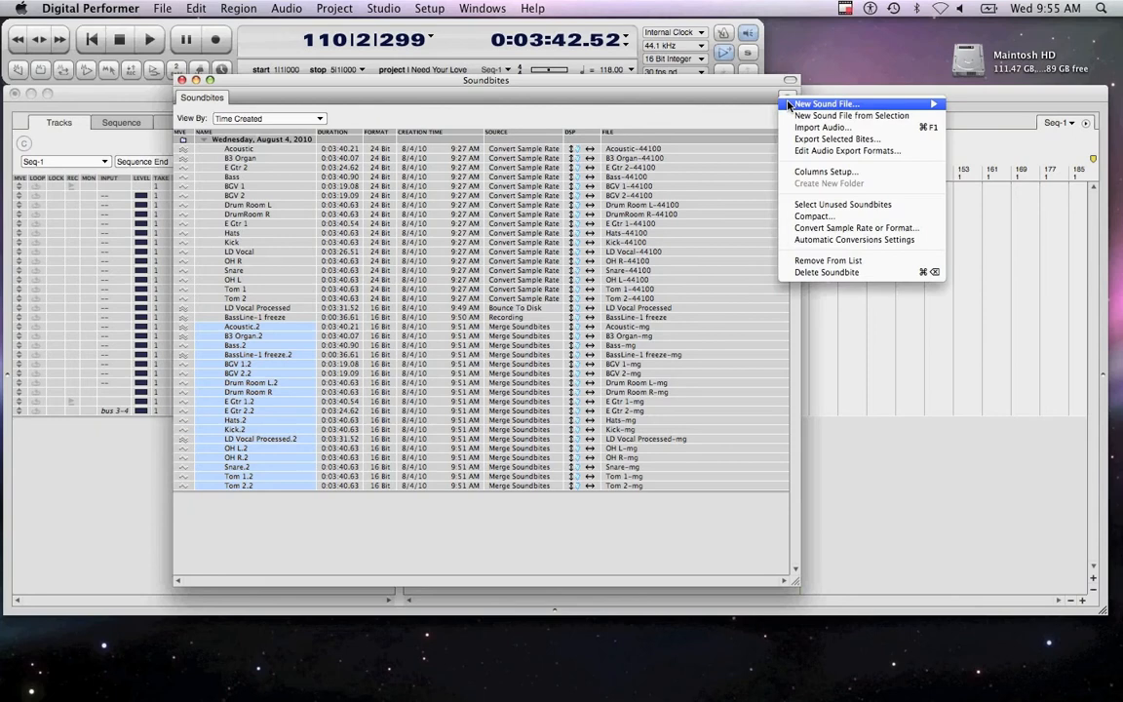
pyautogui.moveTo(846, 152)
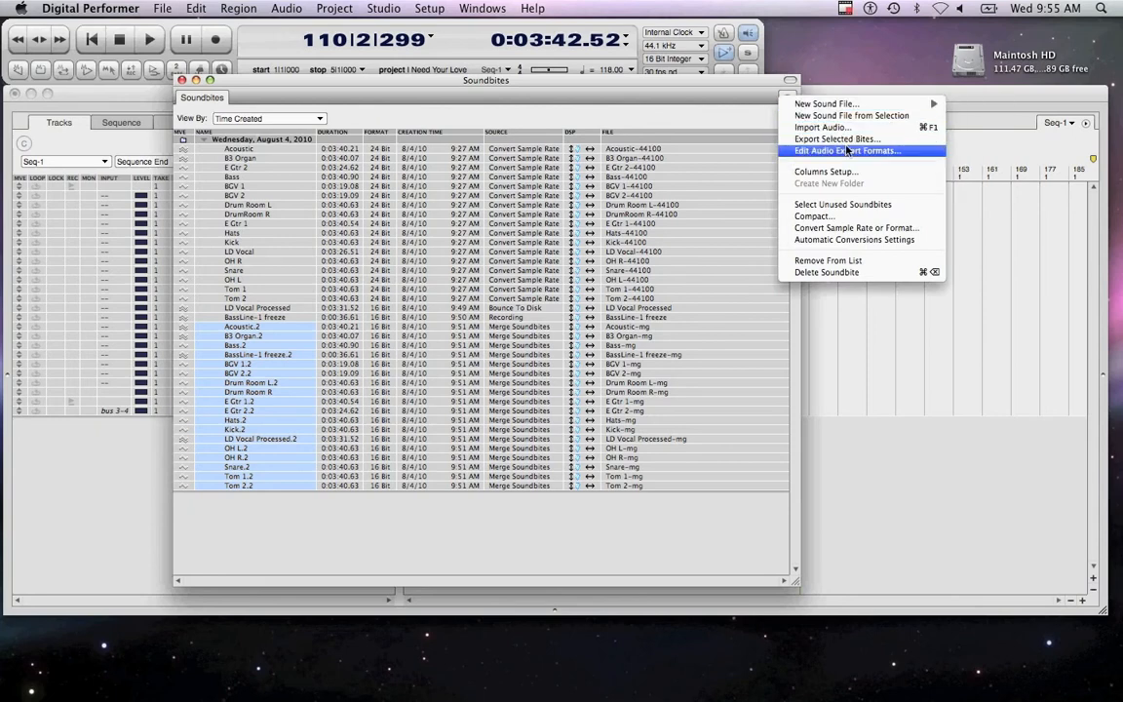
pyautogui.moveTo(836, 139)
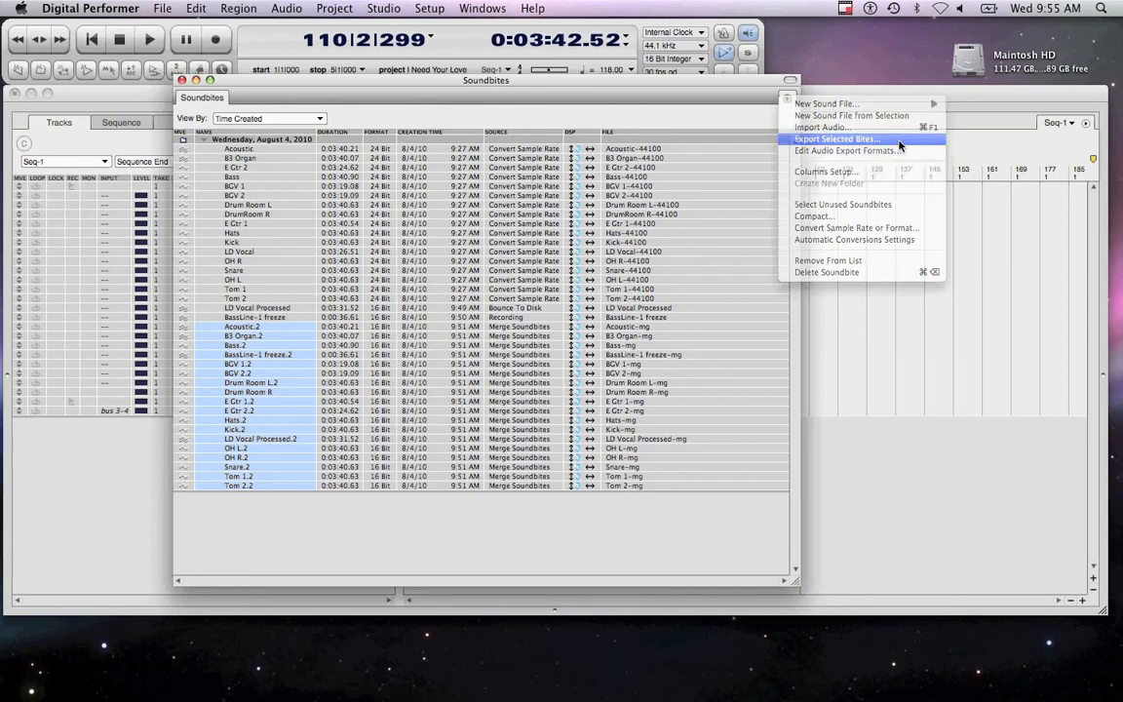
pyautogui.click(836, 138)
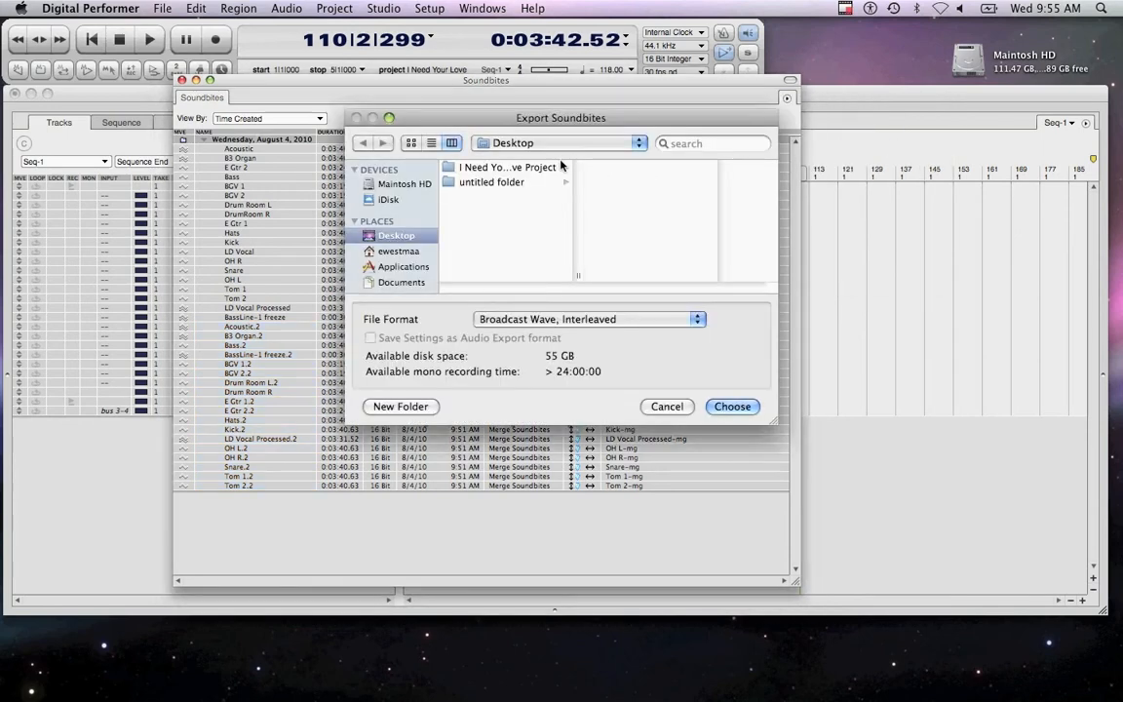
# Create a new folder 'I Need Your Love 118BPM' inside the project folder as the export destination.
pyautogui.doubleClick(506, 168)
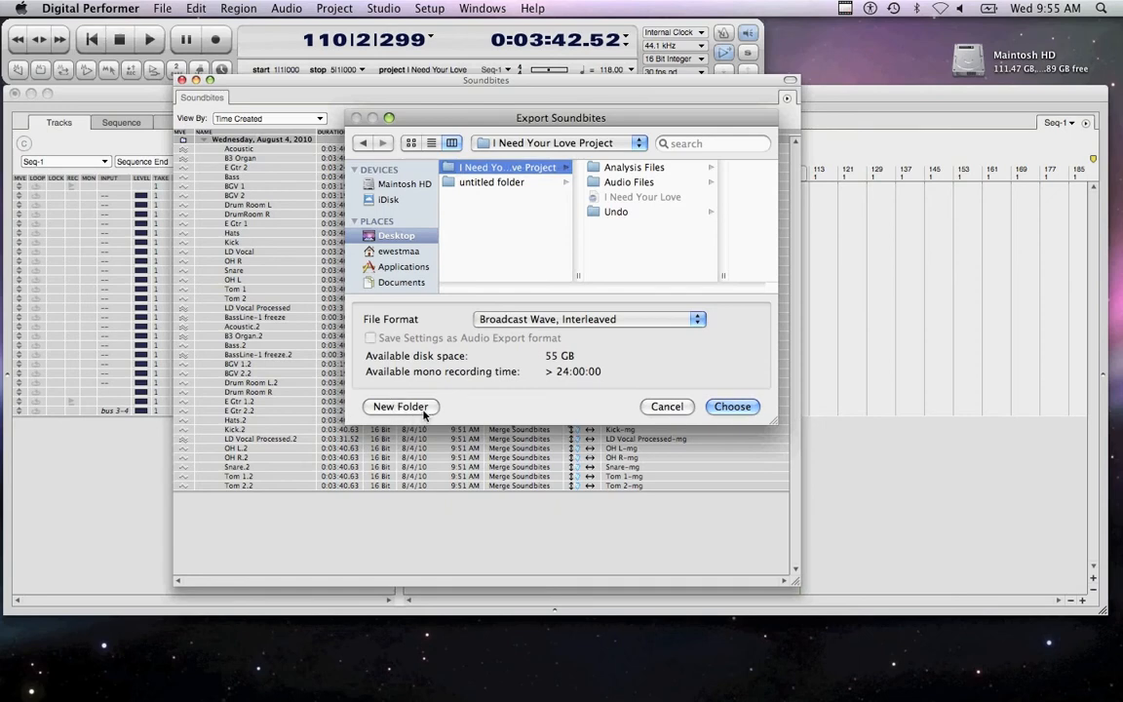
pyautogui.click(400, 408)
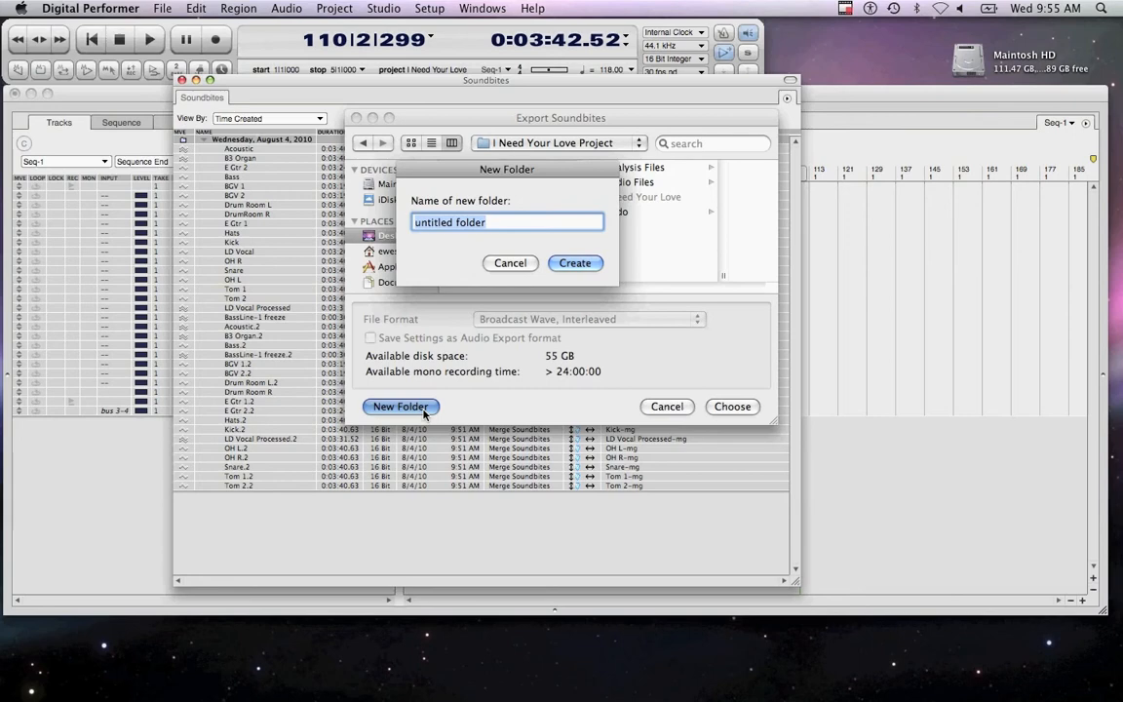
pyautogui.write('I Need')
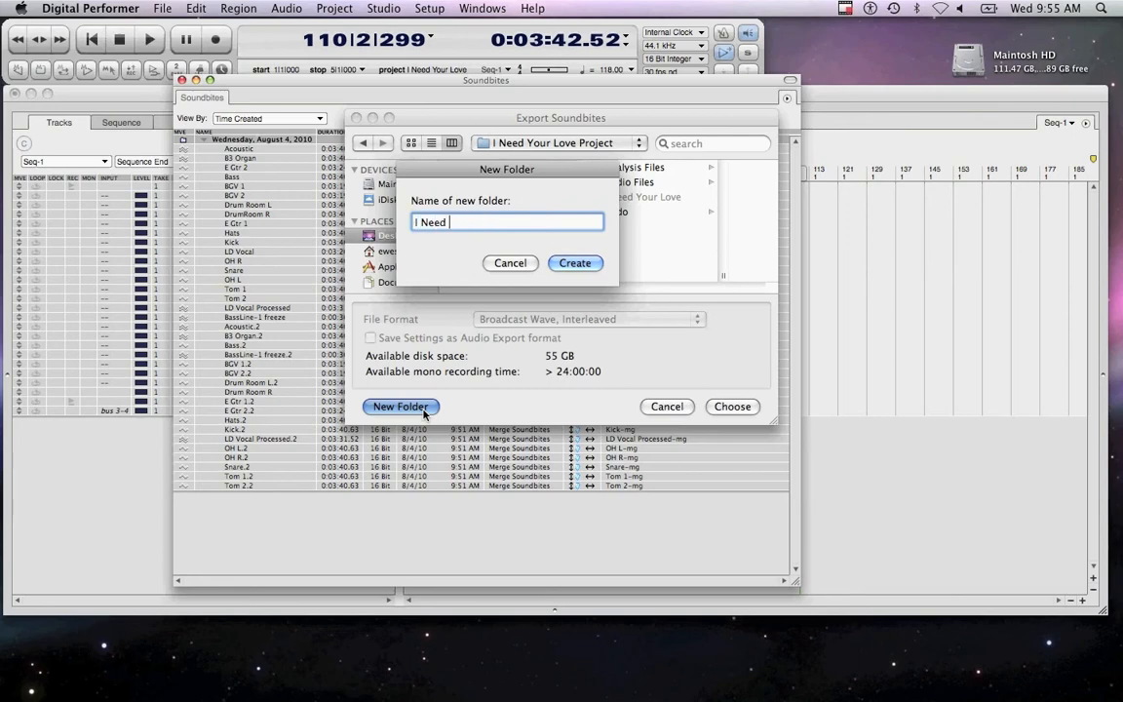
pyautogui.write('Your Love')
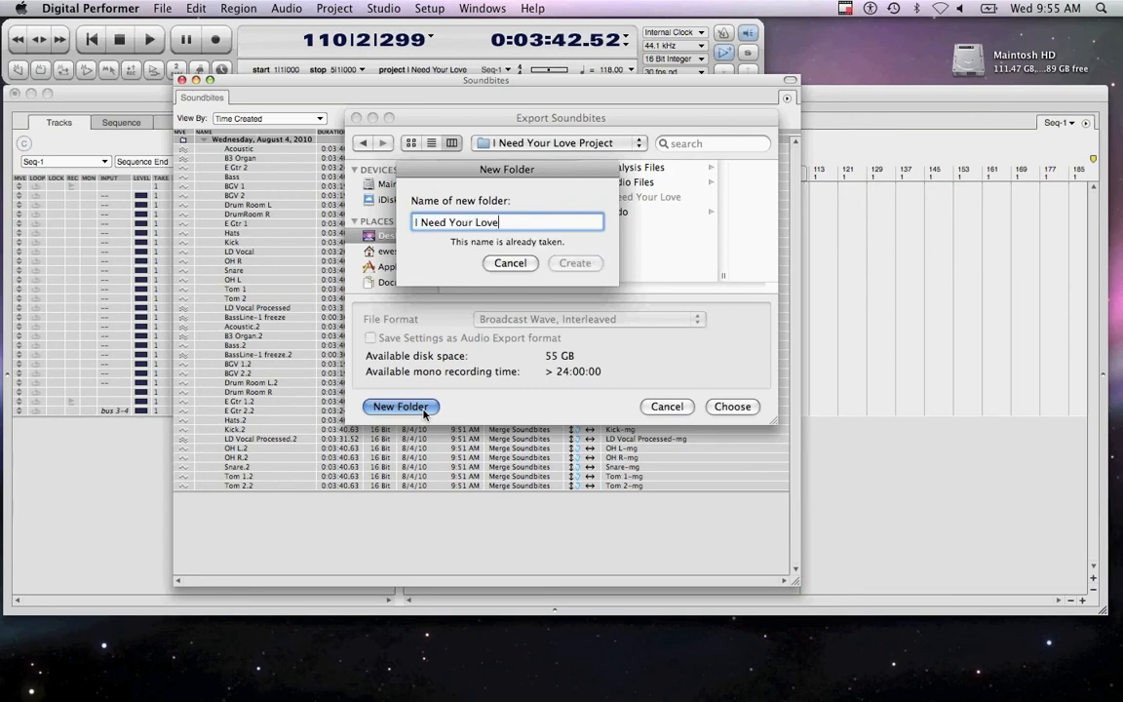
pyautogui.write('118')
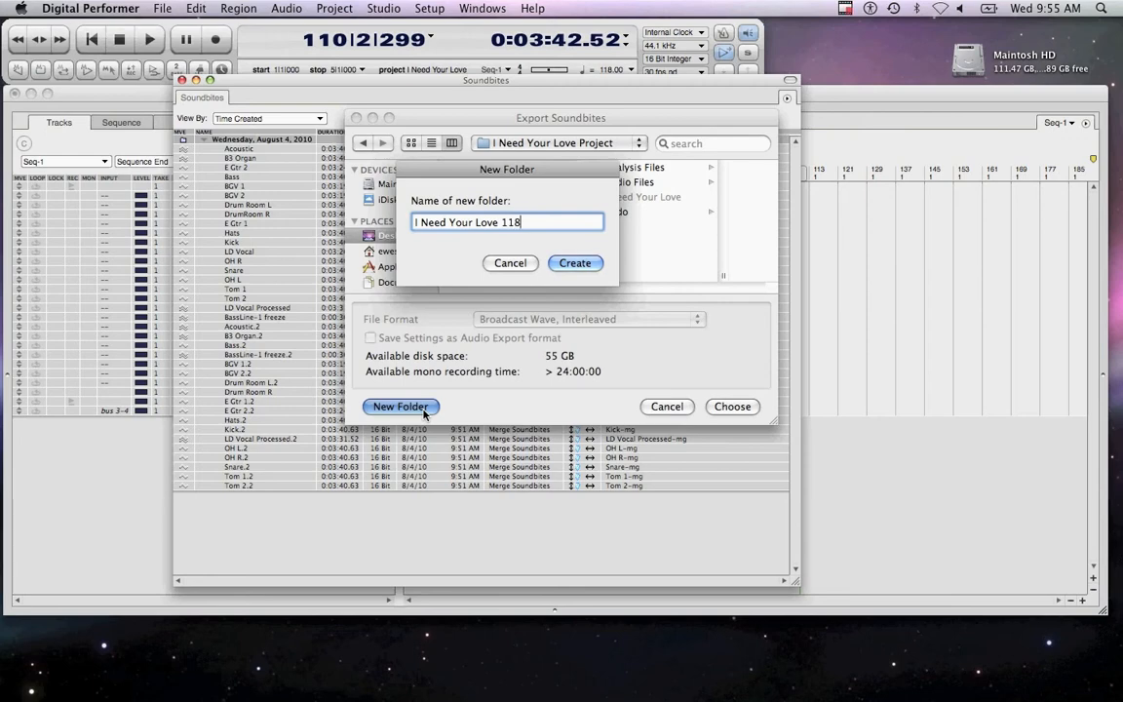
pyautogui.write('BPM')
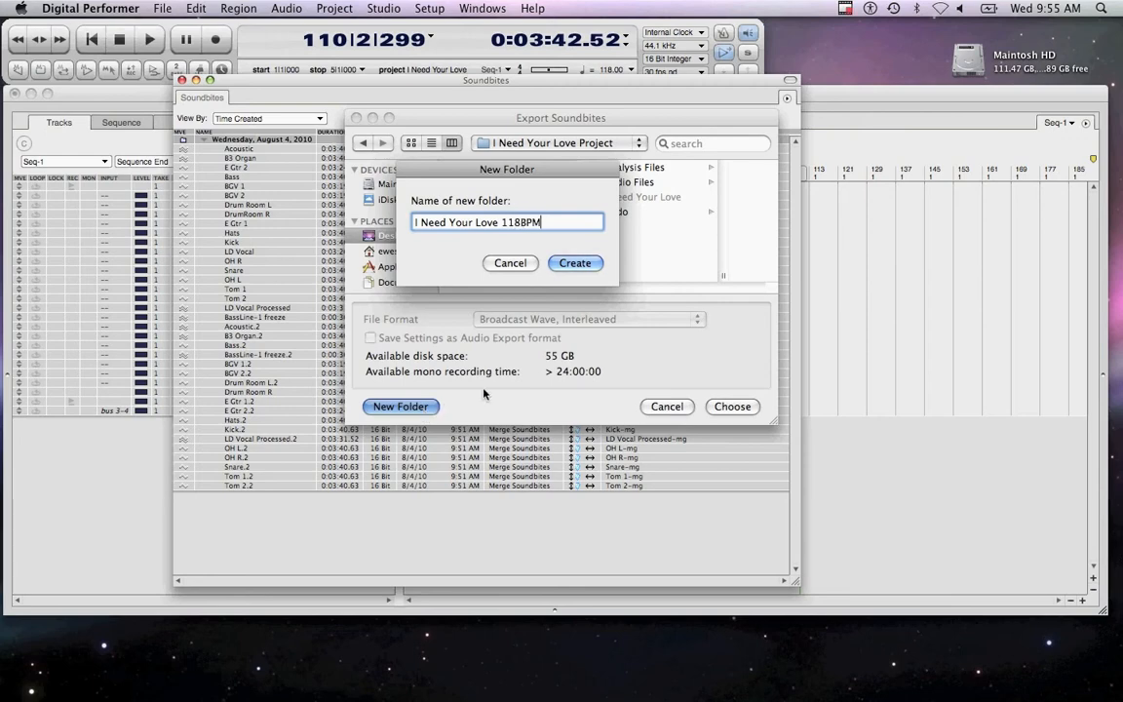
pyautogui.moveTo(575, 263)
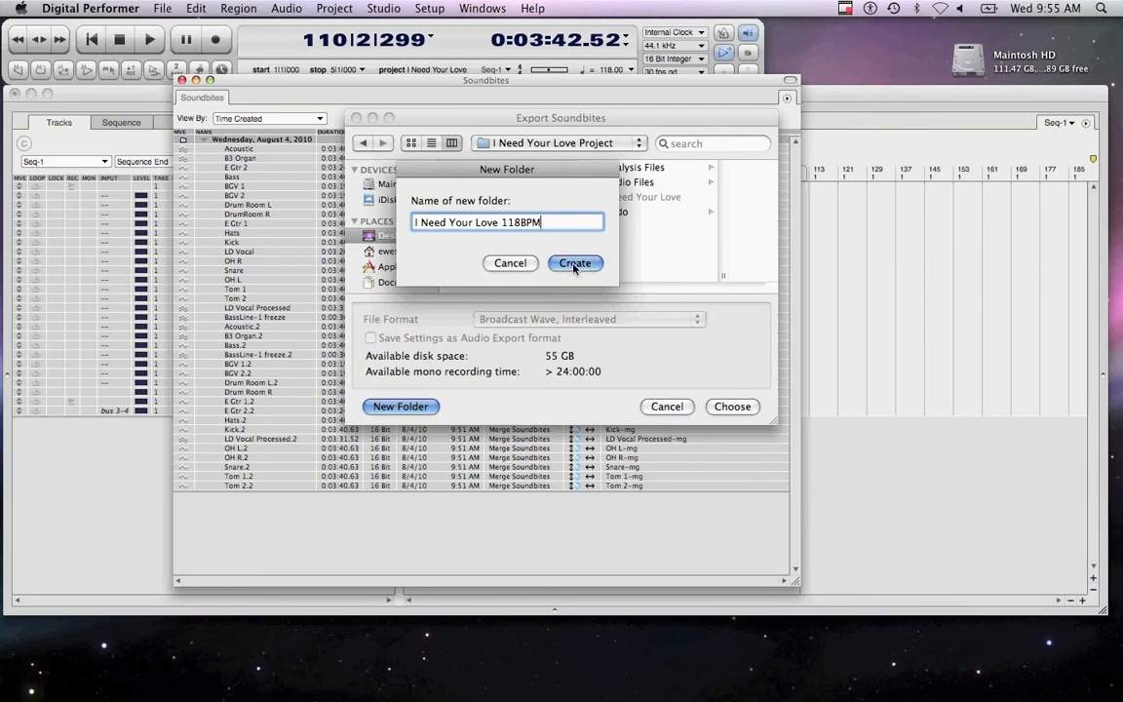
pyautogui.click(575, 263)
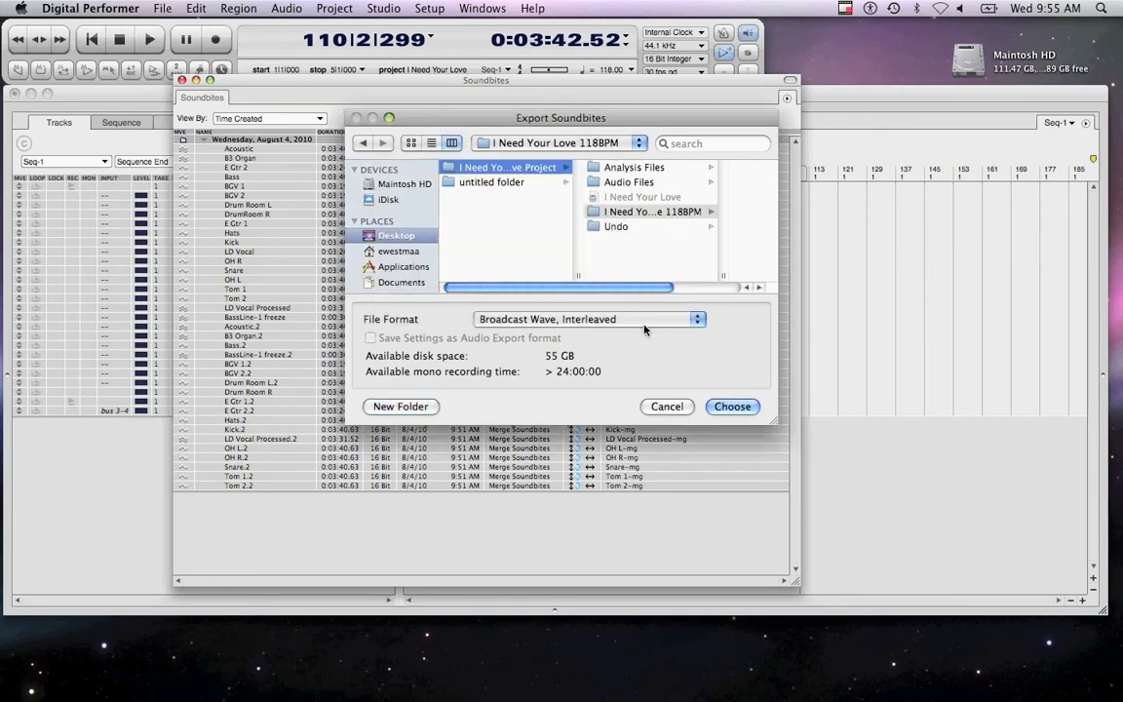
# Keep Broadcast Wave, Interleaved as the format and export into the 118BPM folder.
pyautogui.click(589, 319)
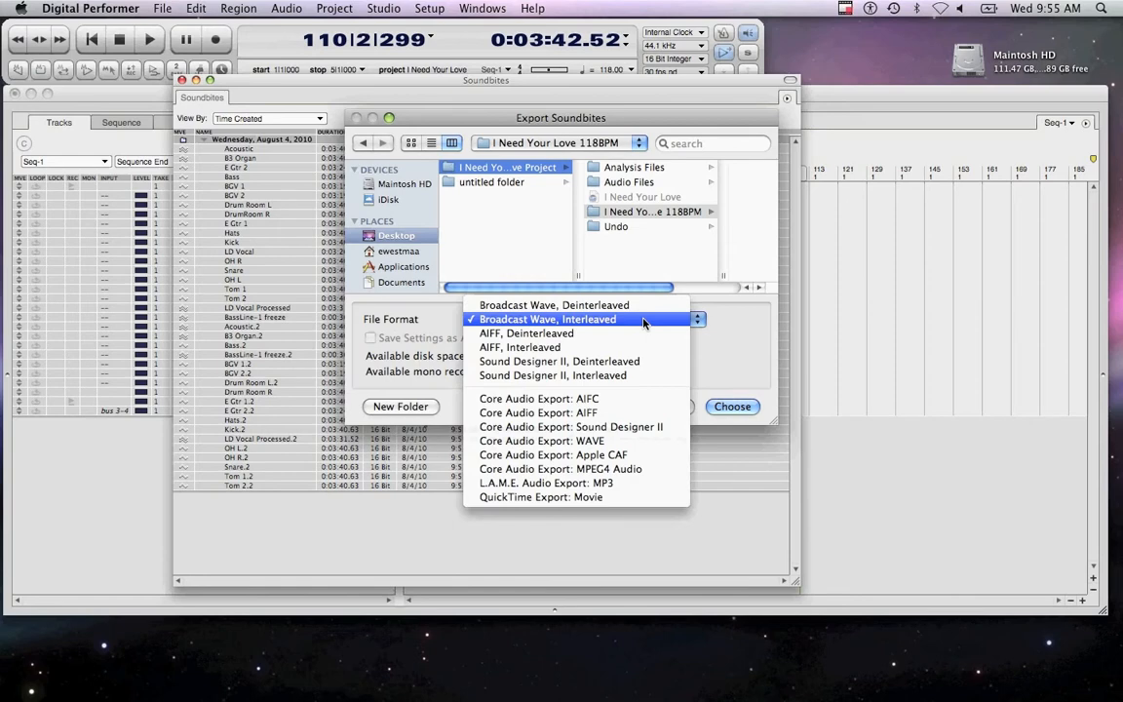
pyautogui.click(548, 320)
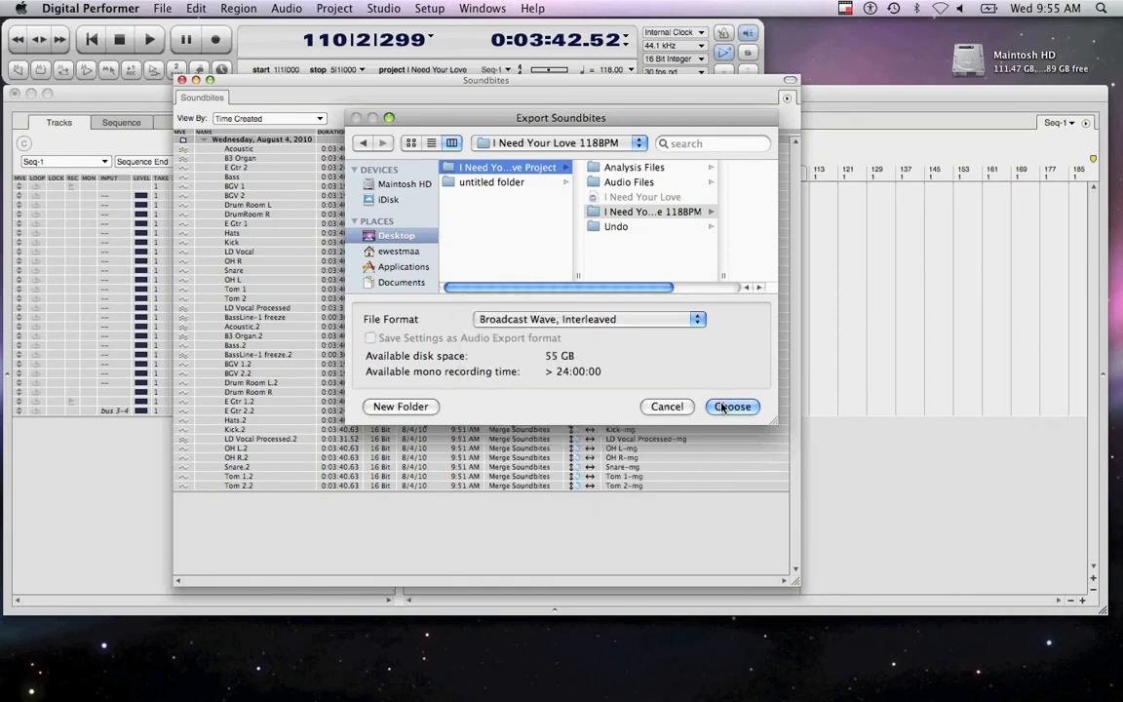
pyautogui.click(733, 407)
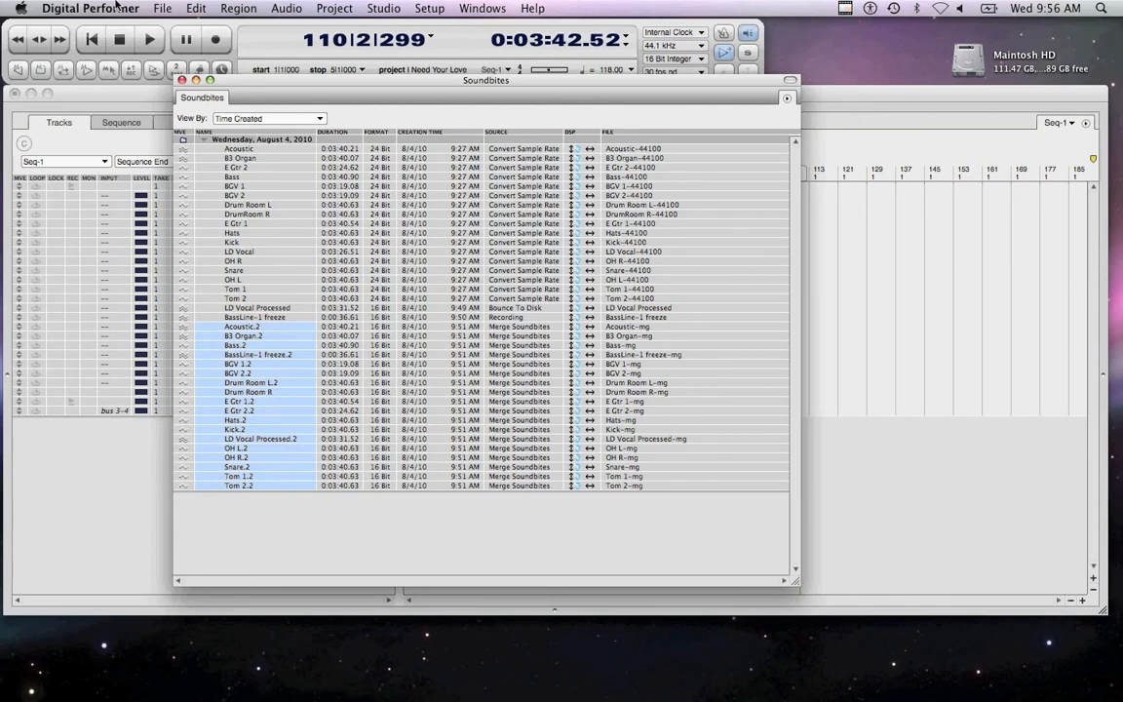
# Quit Digital Performer, choosing Don't Delete to keep the new audio files.
pyautogui.click(90, 8)
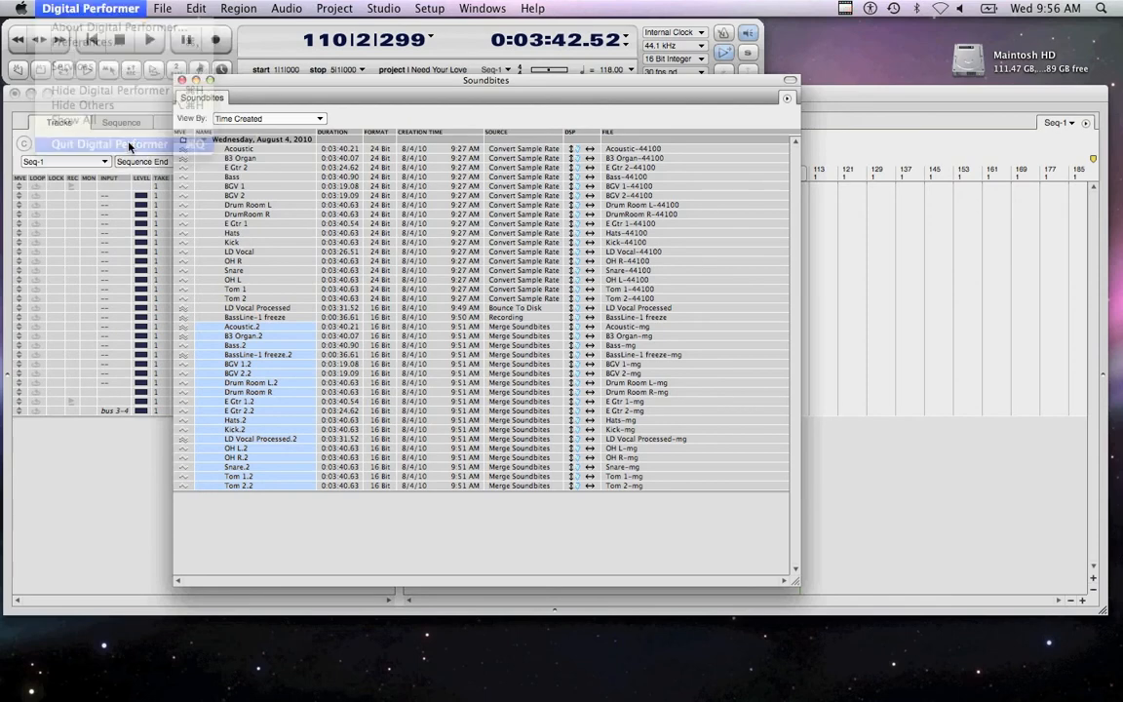
pyautogui.click(109, 144)
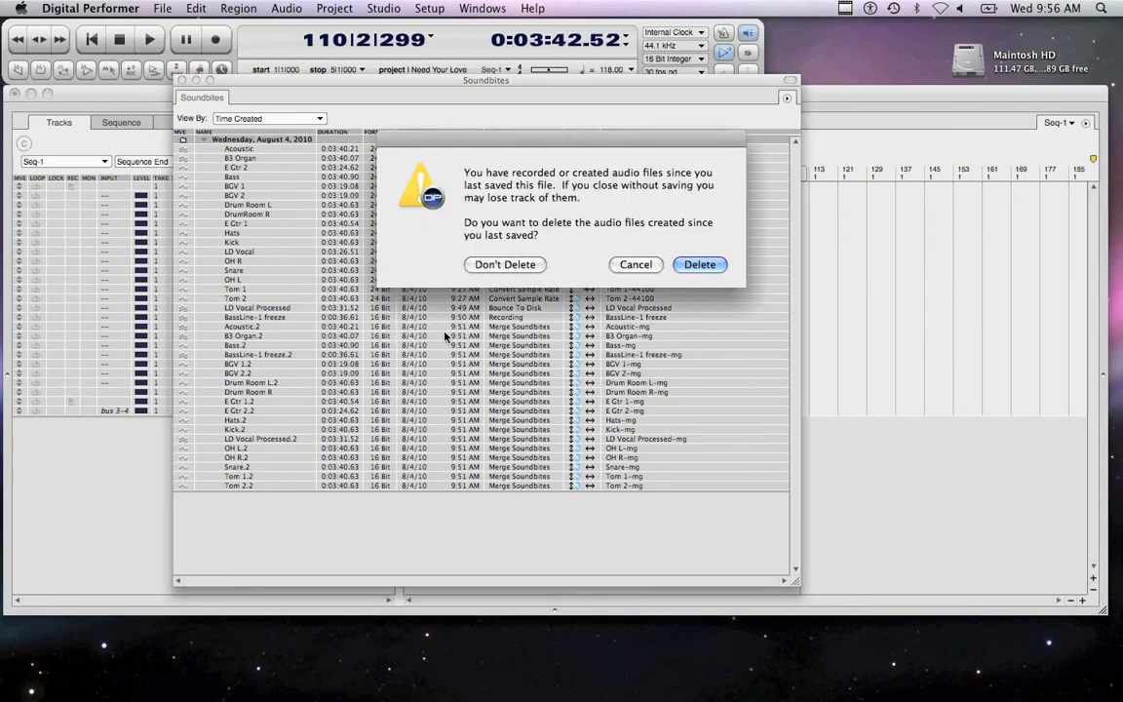
pyautogui.moveTo(562, 355)
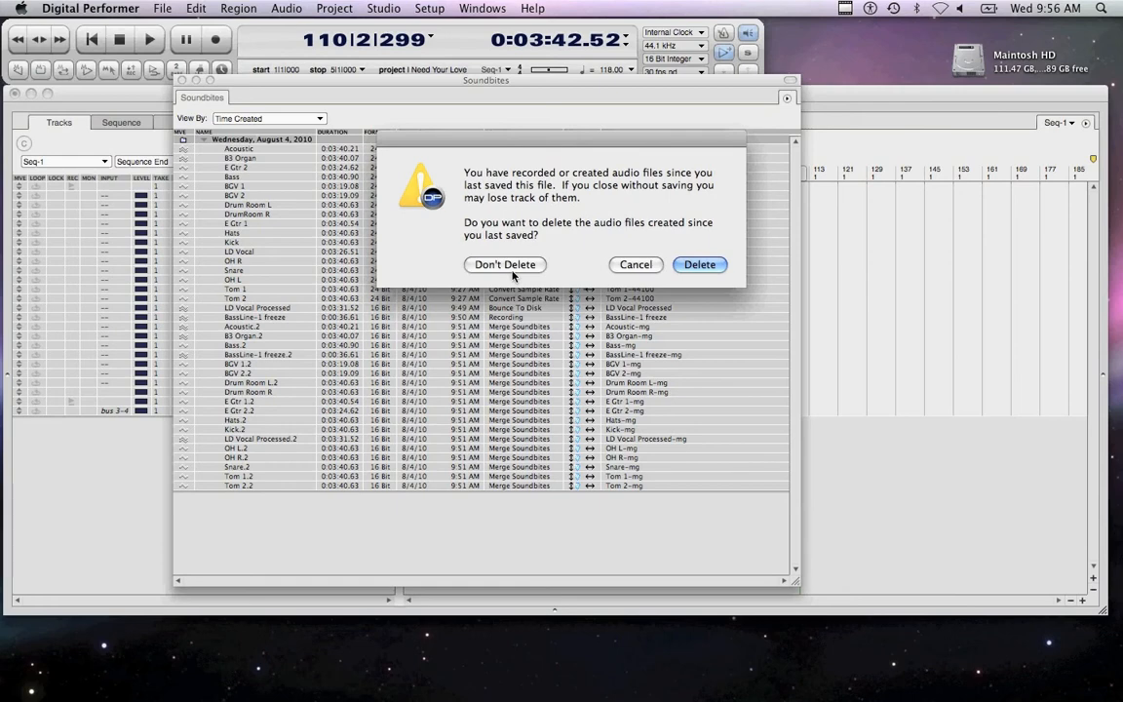
pyautogui.click(505, 265)
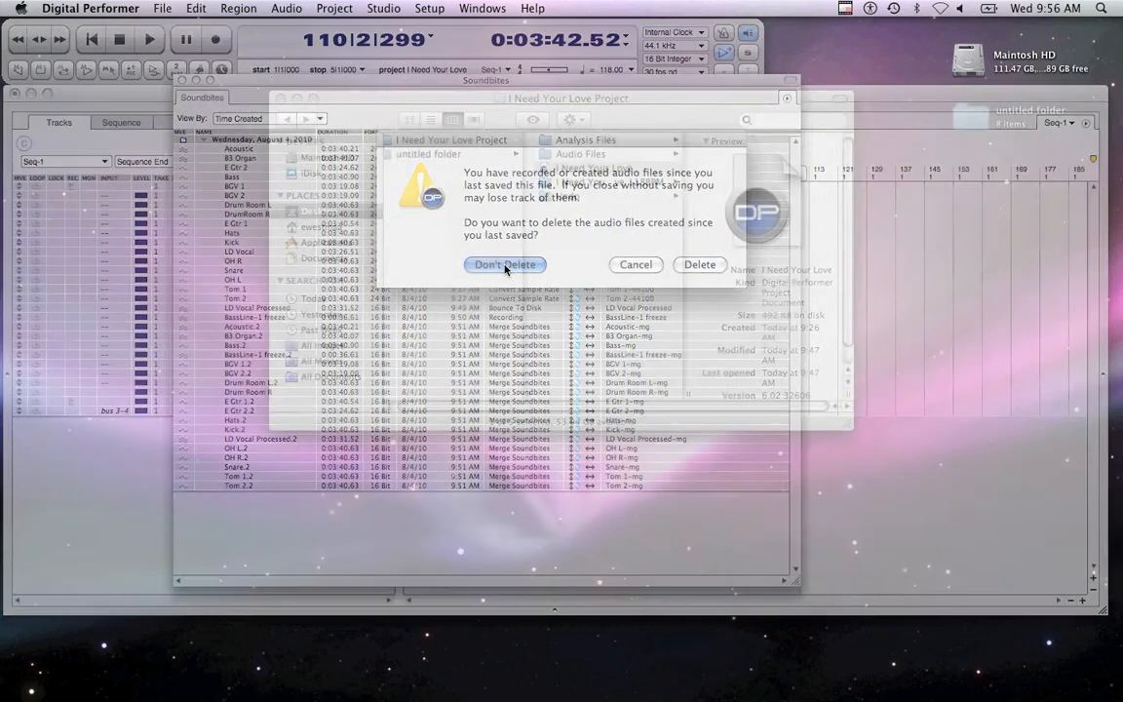
pyautogui.click(505, 265)
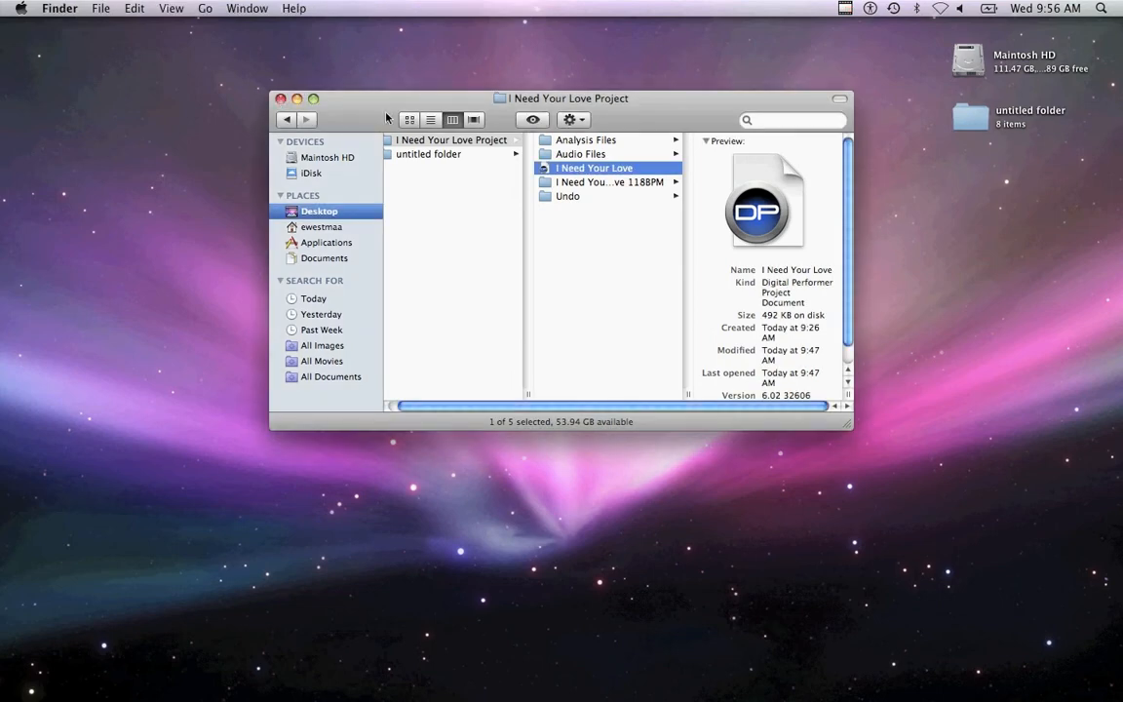
# Show the exported WAV files in the 118BPM folder and bring up its Compress option.
pyautogui.click(609, 182)
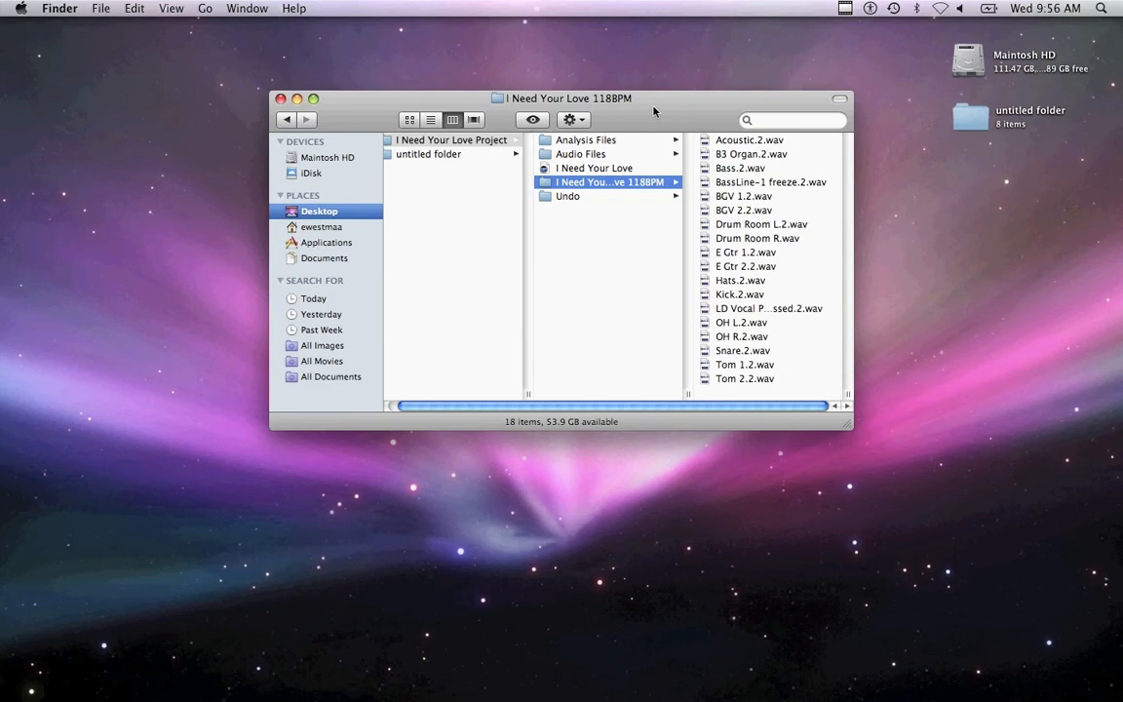
pyautogui.moveTo(568, 97); pyautogui.dragTo(439, 86)
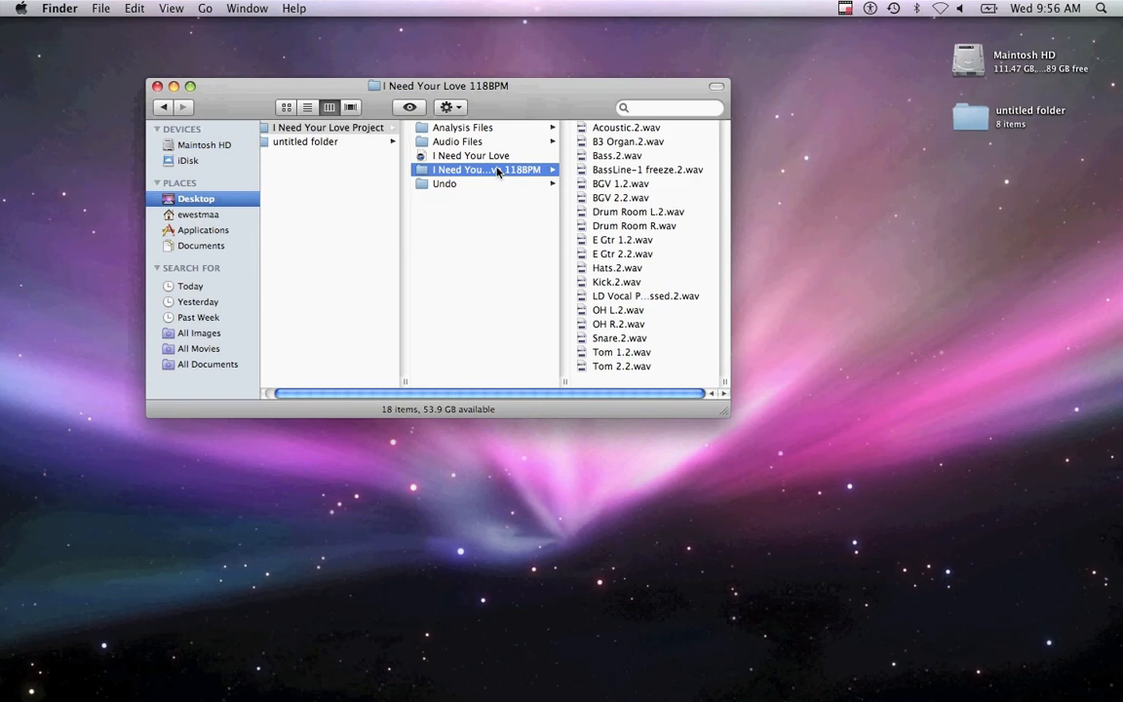
pyautogui.rightClick(485, 168)
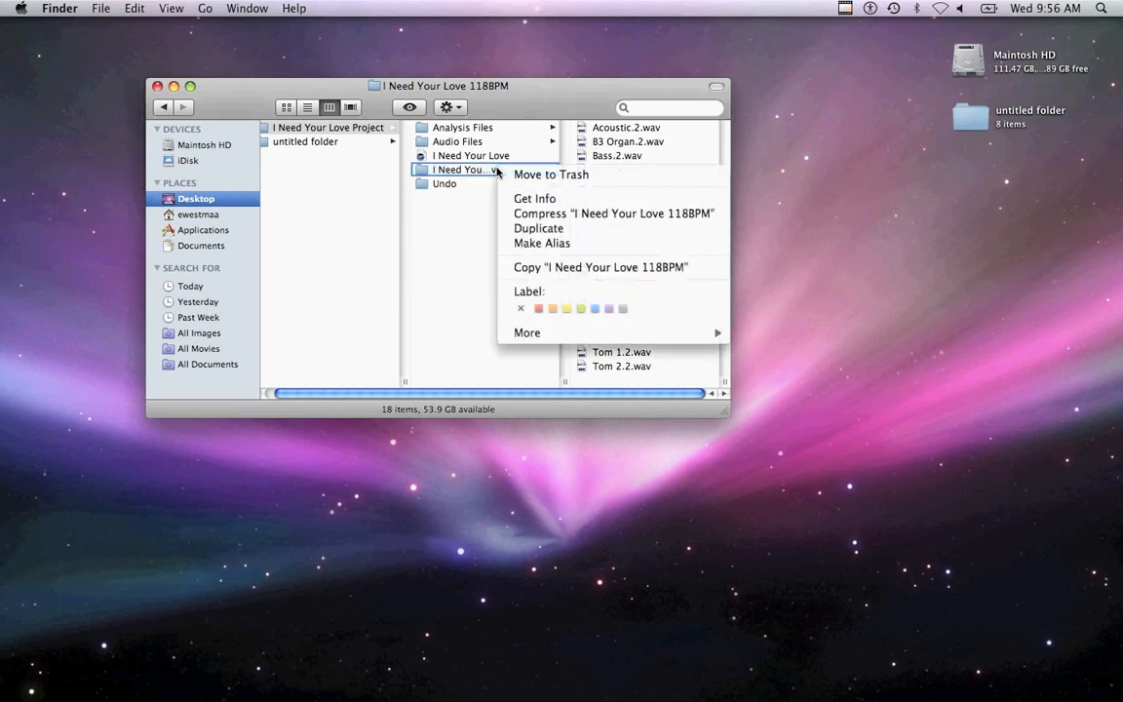
pyautogui.moveTo(589, 212)
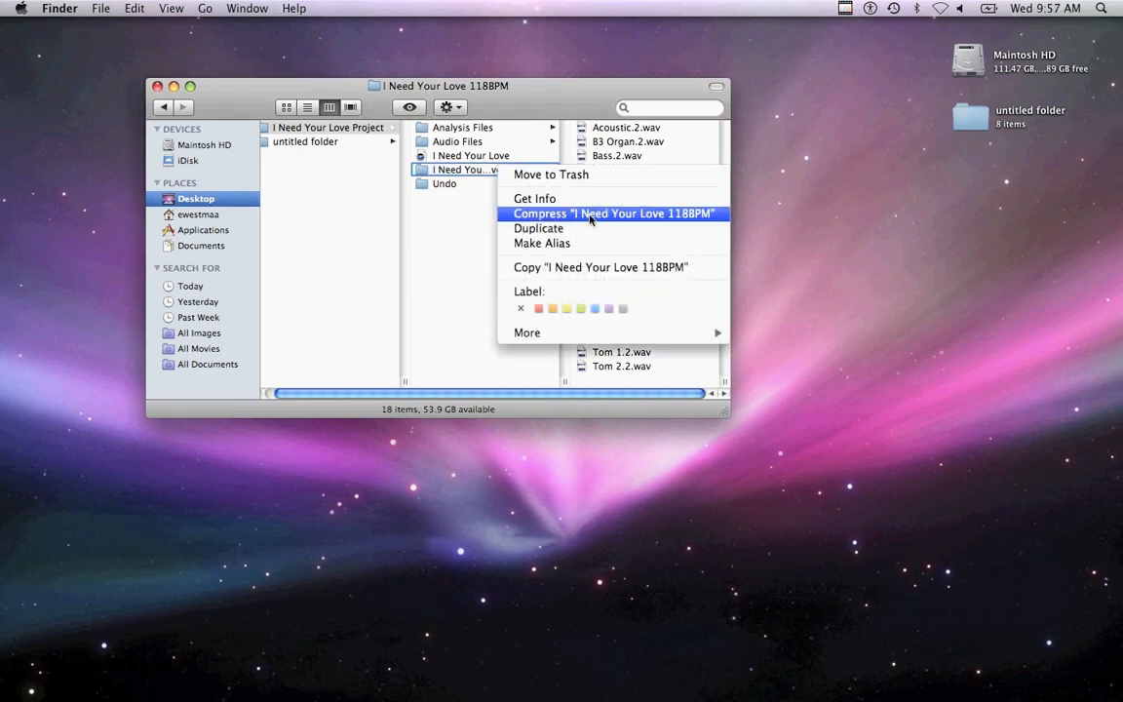